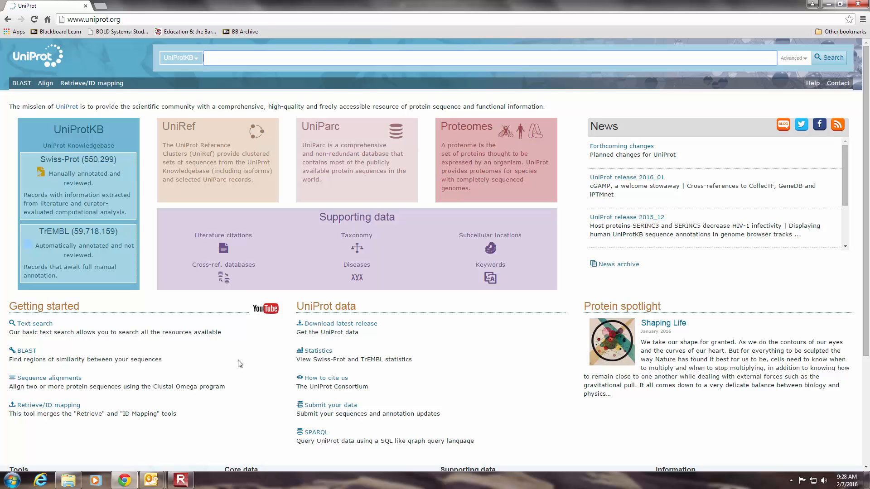
mouse_move(244, 361)
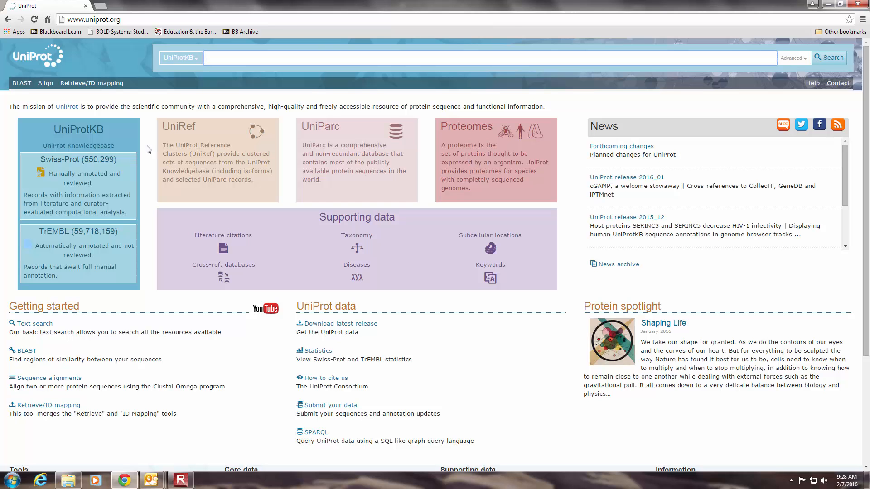
mouse_move(154, 151)
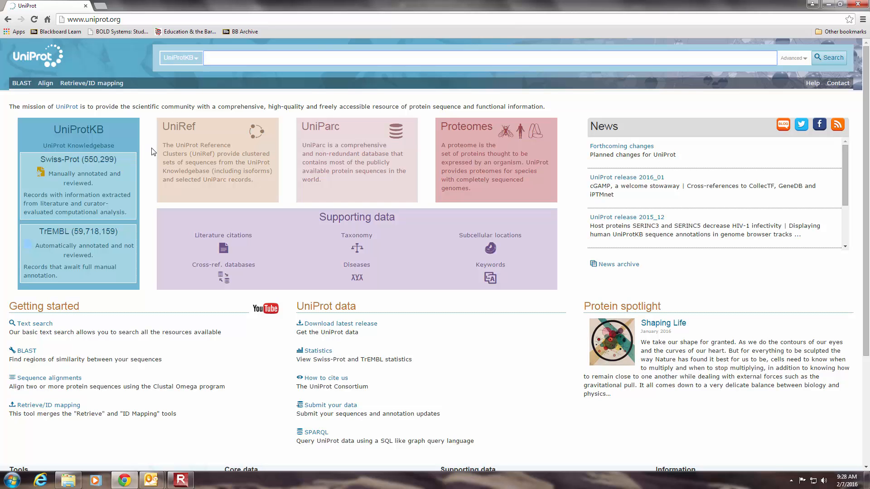
mouse_move(150, 150)
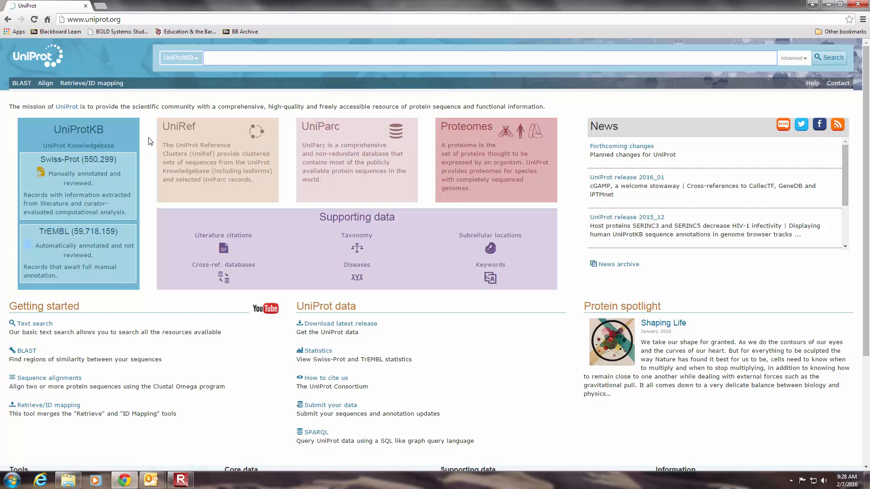
Enter the HK1 gene query in the UniProtKB search box.
left_click(249, 56)
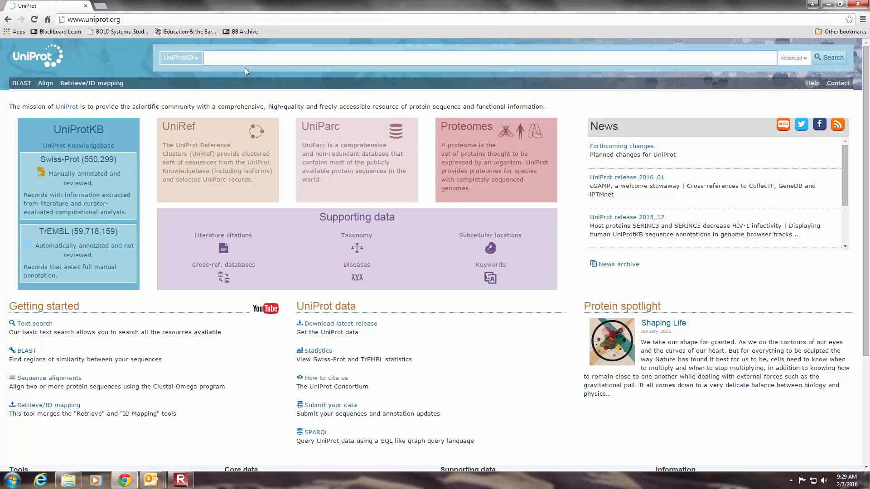
type("k")
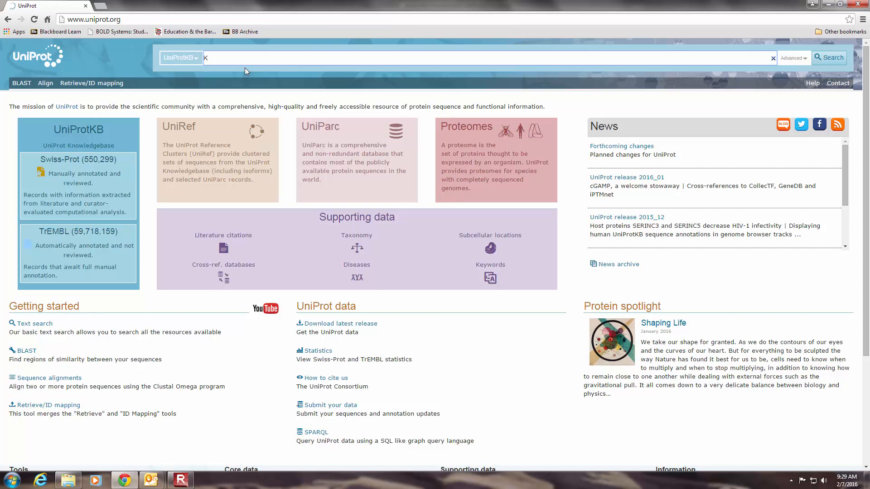
type("H")
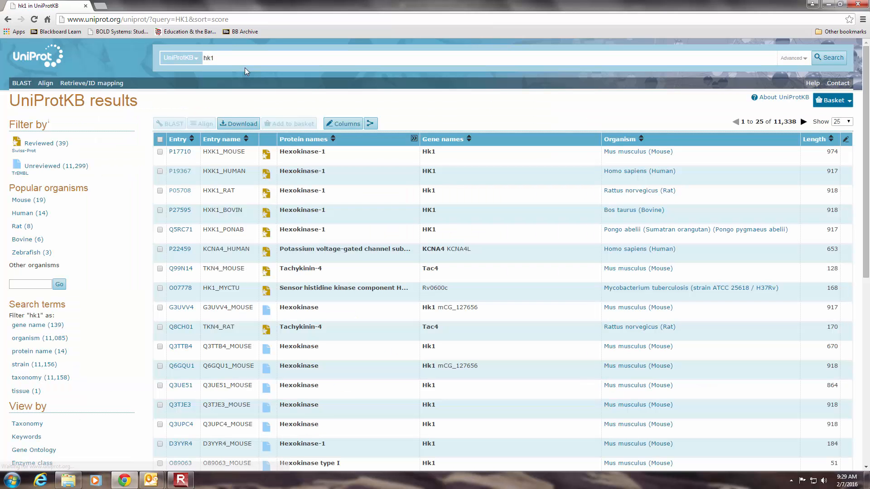
mouse_move(662, 184)
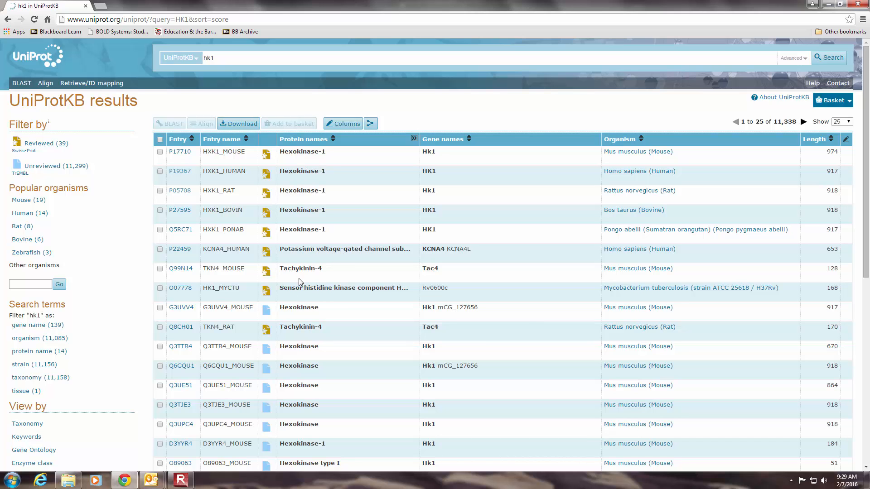
mouse_move(656, 155)
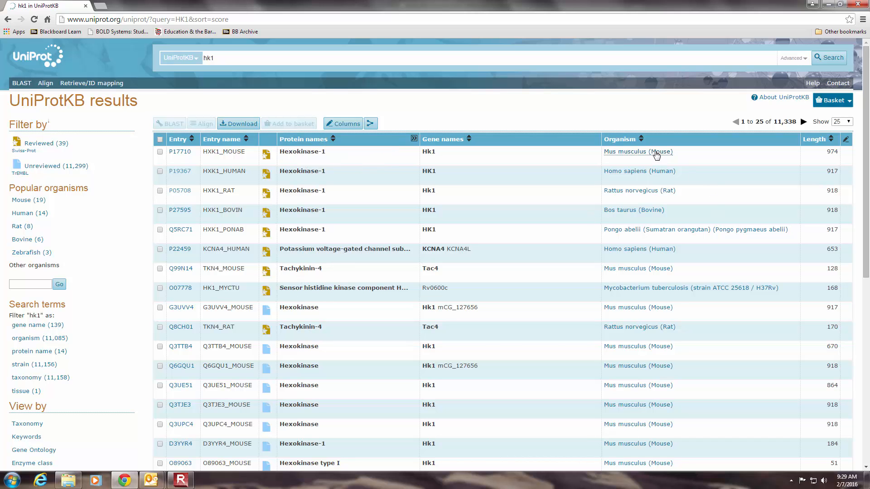
mouse_move(662, 191)
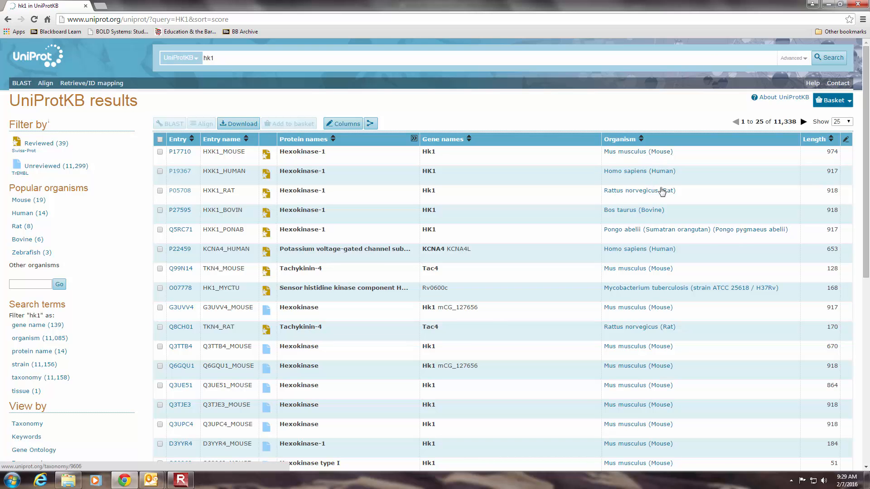
mouse_move(643, 178)
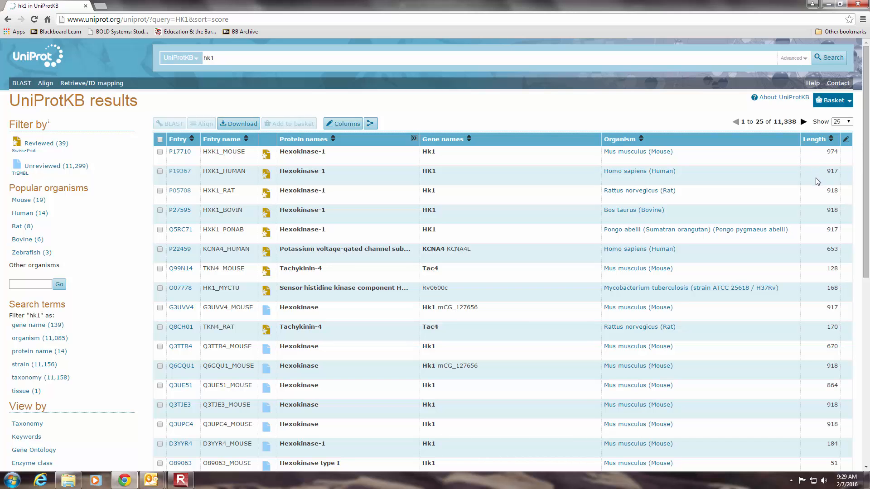
mouse_move(819, 168)
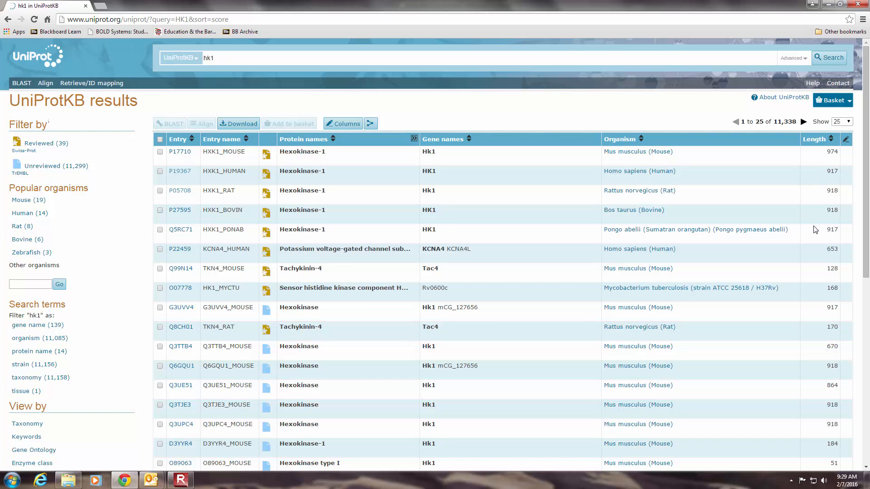
mouse_move(821, 199)
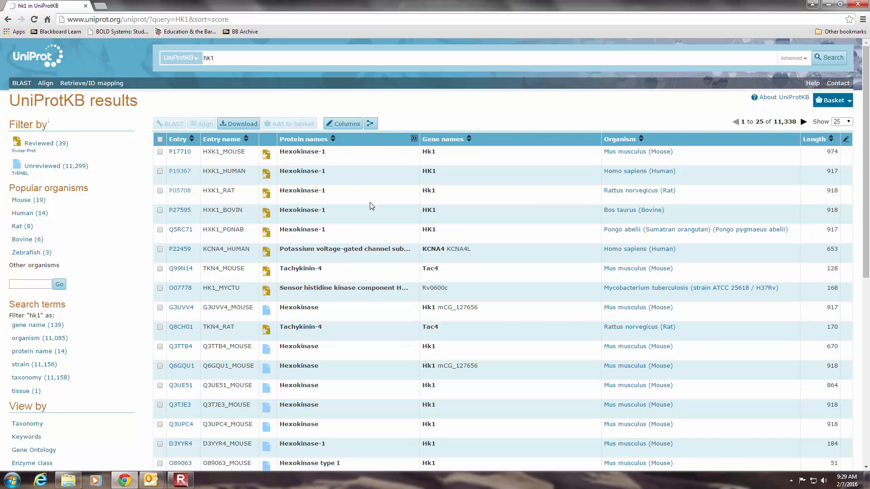
mouse_move(360, 197)
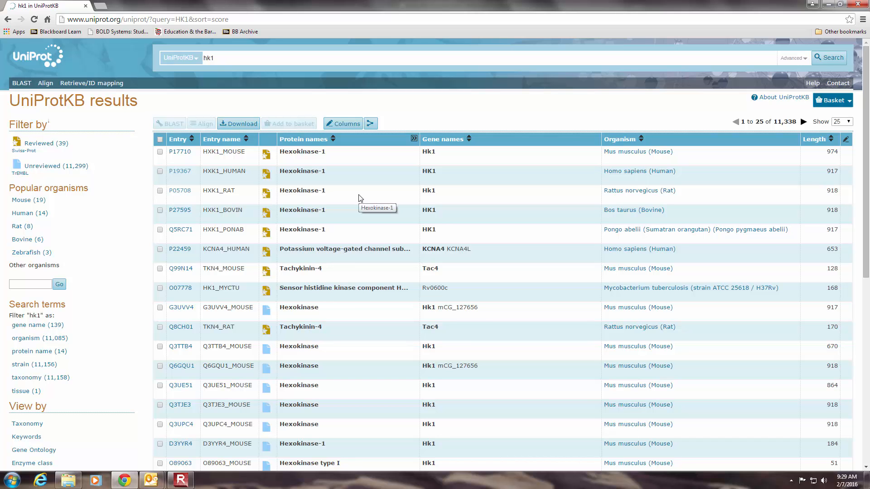
mouse_move(642, 154)
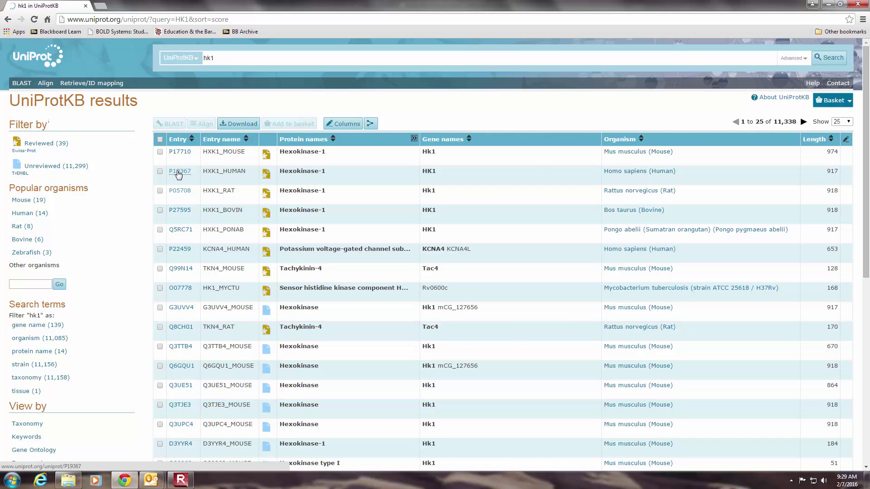
Open accession P19367 (HXK1_HUMAN) from the results and scroll into its annotations.
left_click(180, 170)
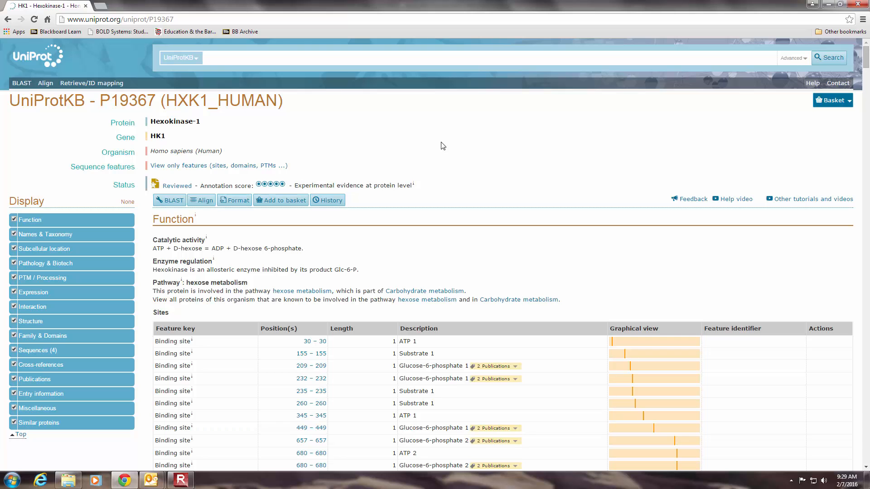
mouse_move(424, 164)
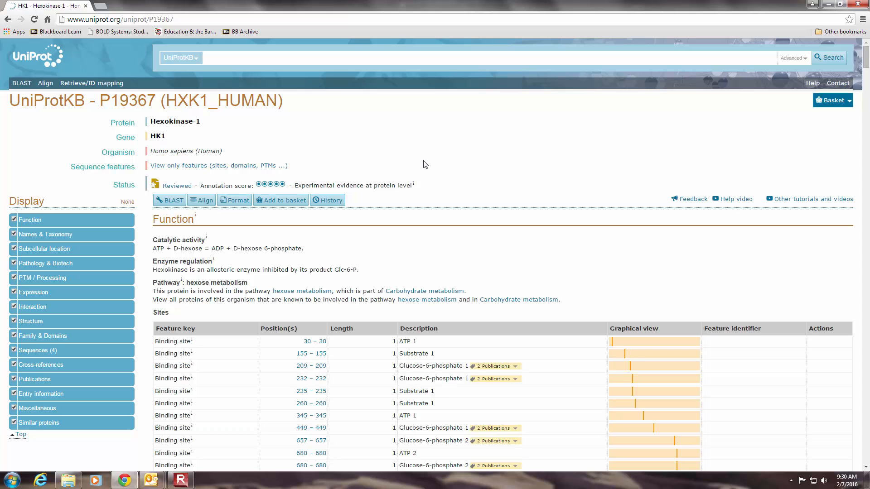
mouse_move(449, 140)
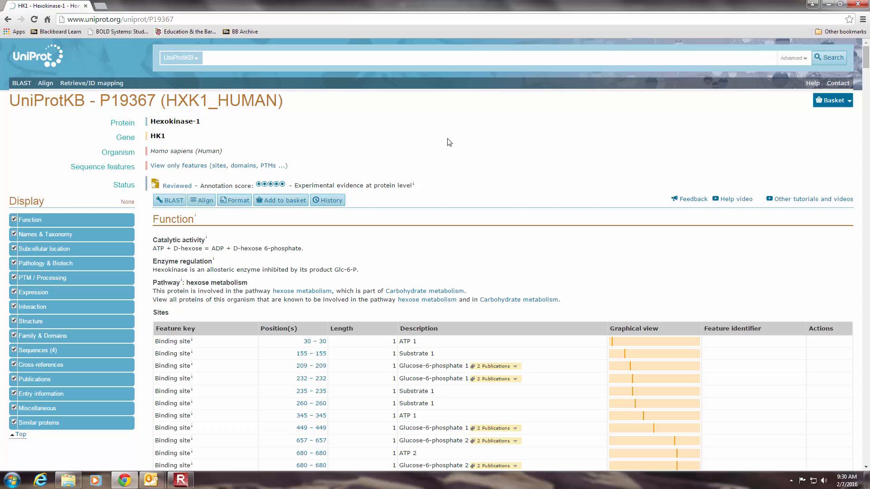
scroll("down", 3)
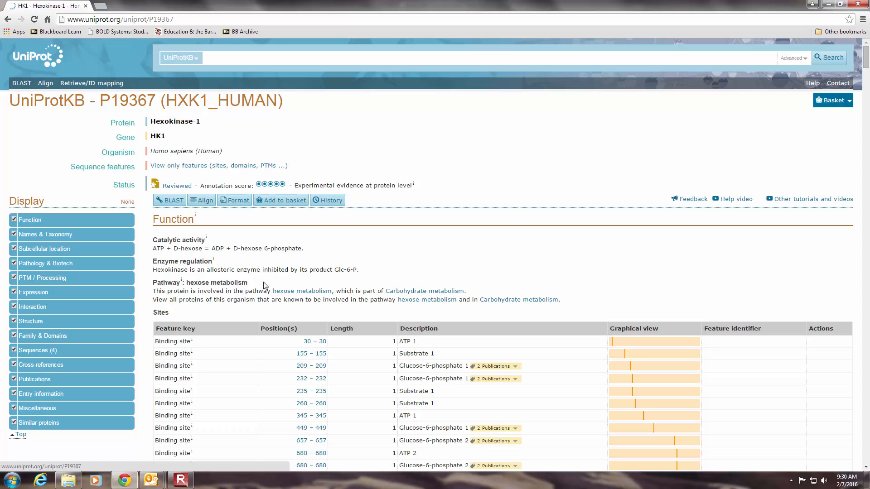
mouse_move(261, 281)
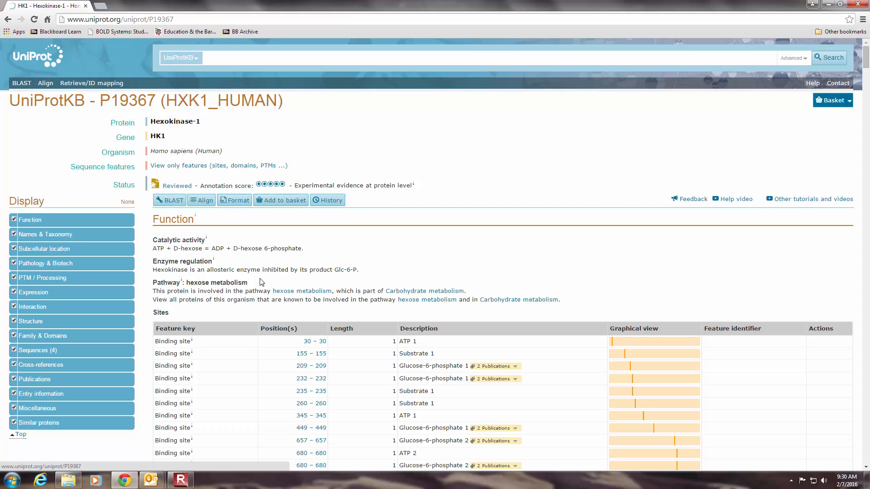
mouse_move(256, 279)
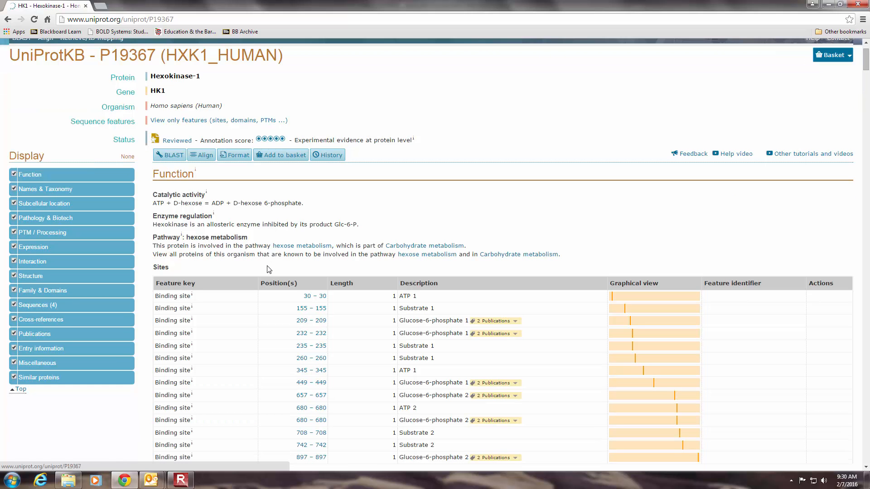
mouse_move(252, 277)
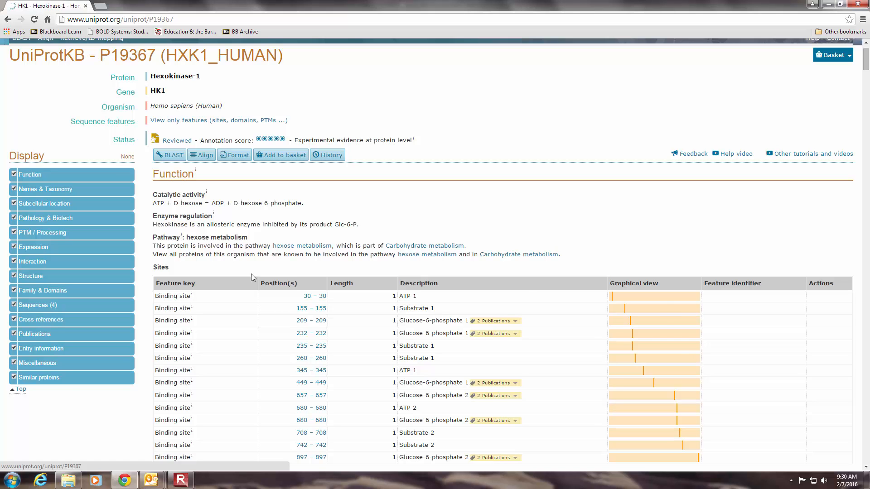
scroll("down", 3)
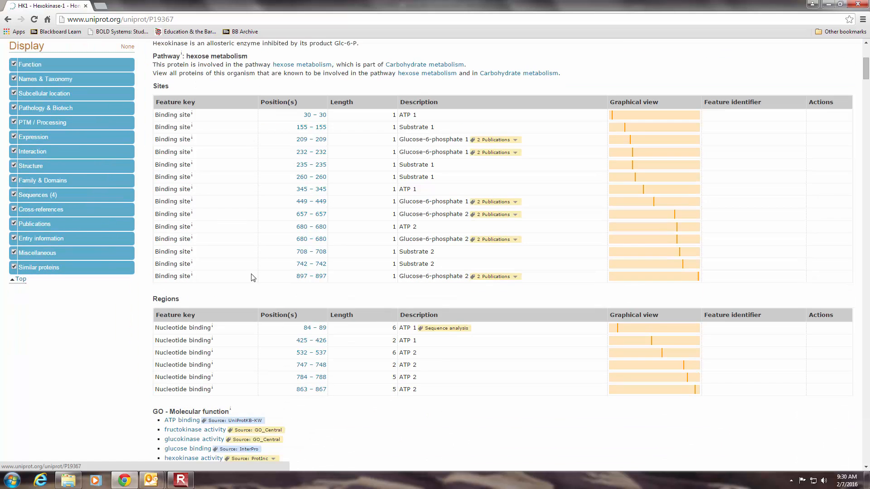
mouse_move(205, 89)
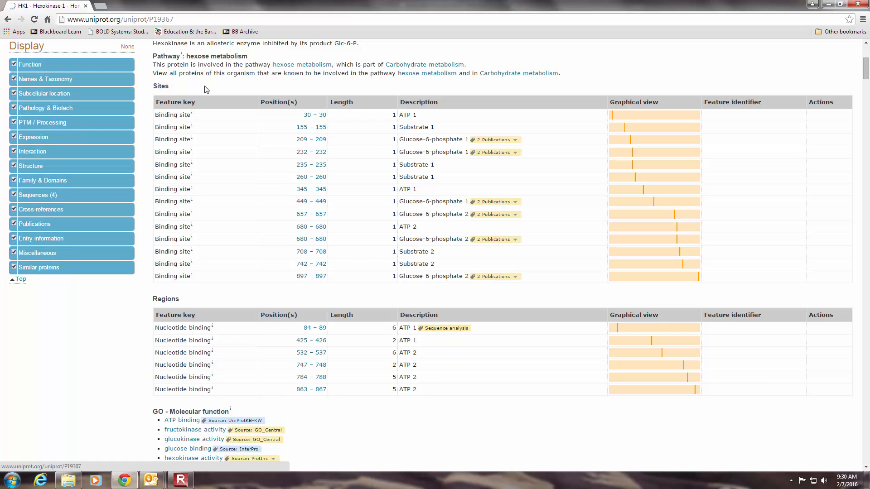
mouse_move(306, 219)
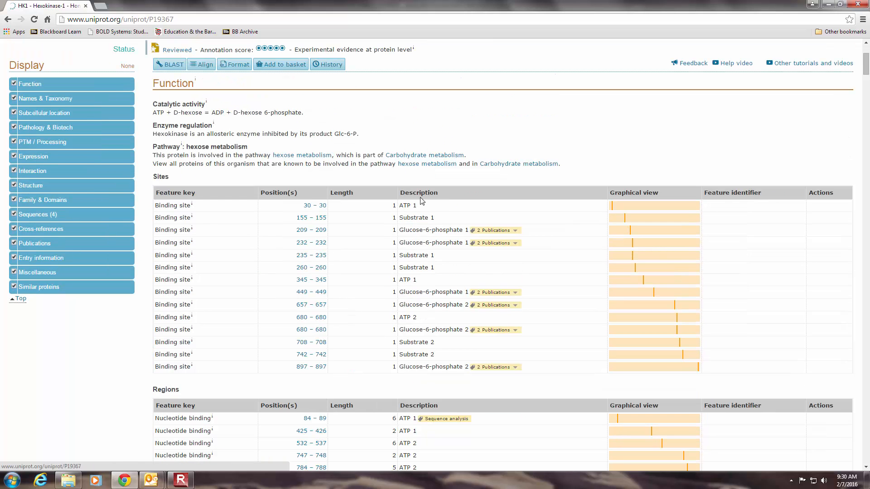
mouse_move(156, 232)
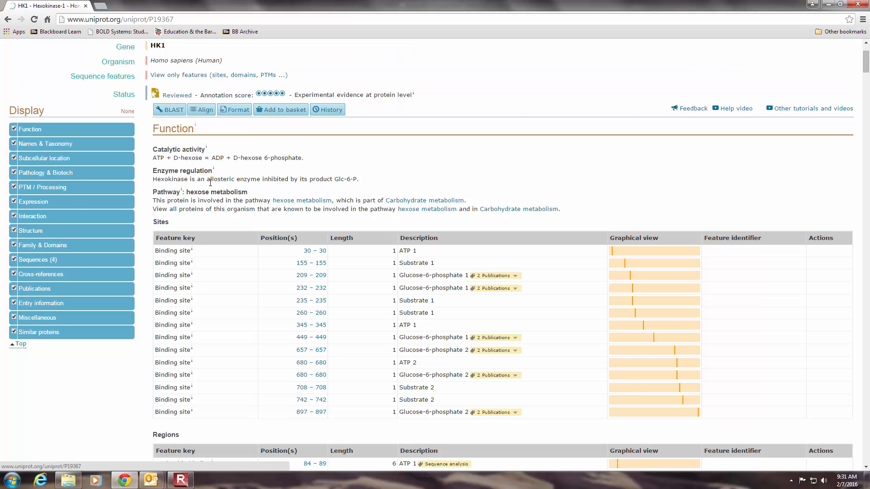
mouse_move(222, 150)
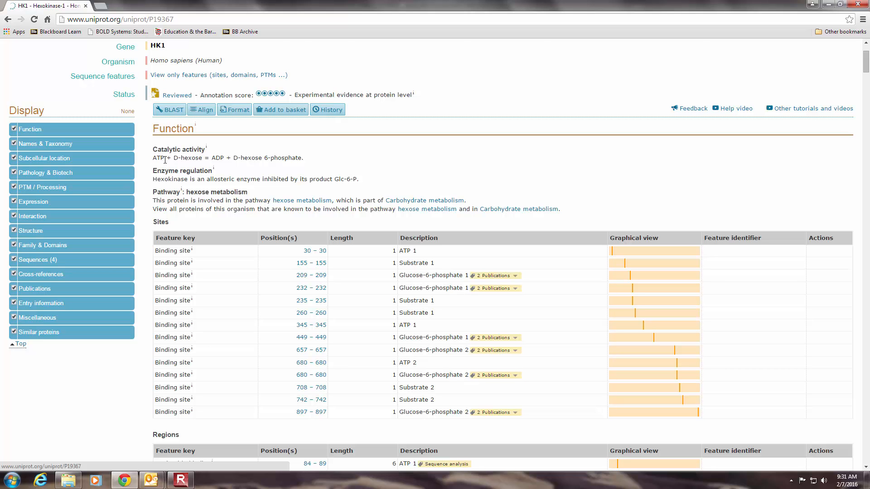
mouse_move(159, 159)
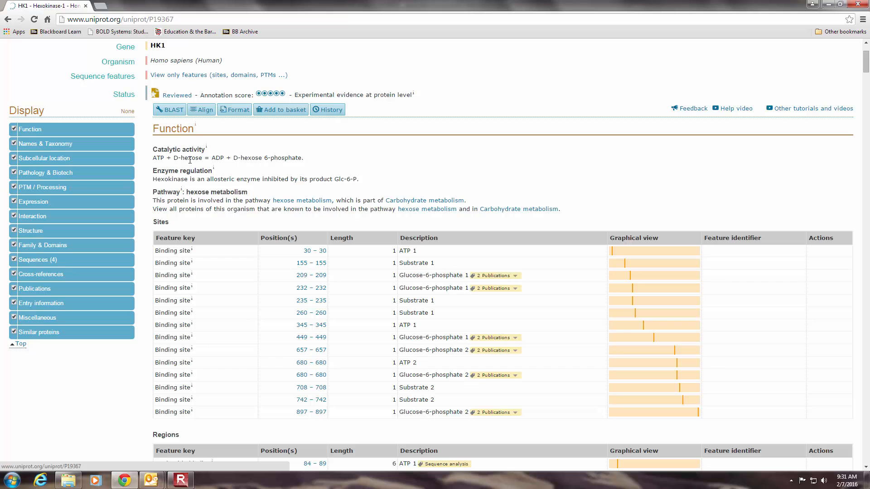
mouse_move(219, 158)
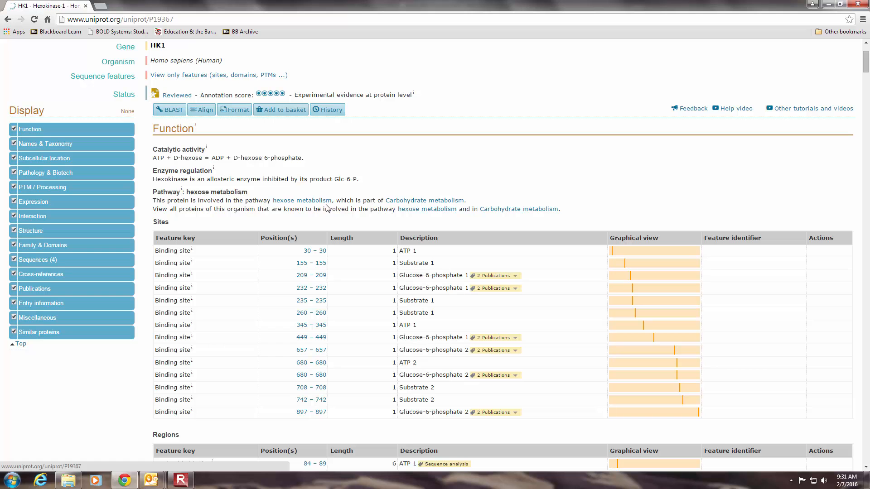
Scroll through P19367's Function, GO annotations and Names & Taxonomy down to Subcellular location.
scroll("down", 3)
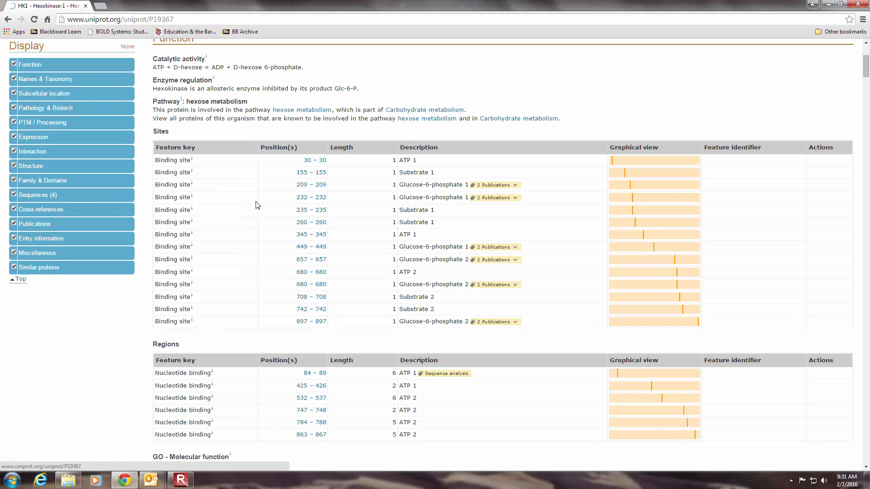
scroll("down", 3)
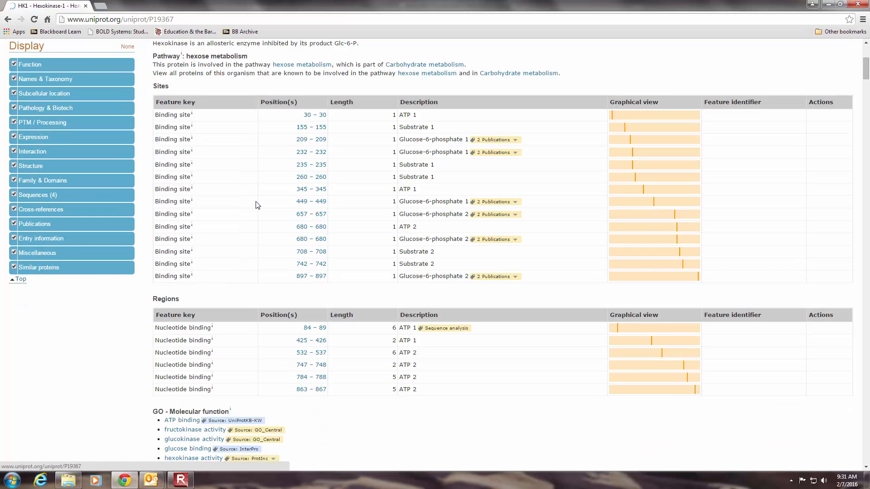
scroll("down", 3)
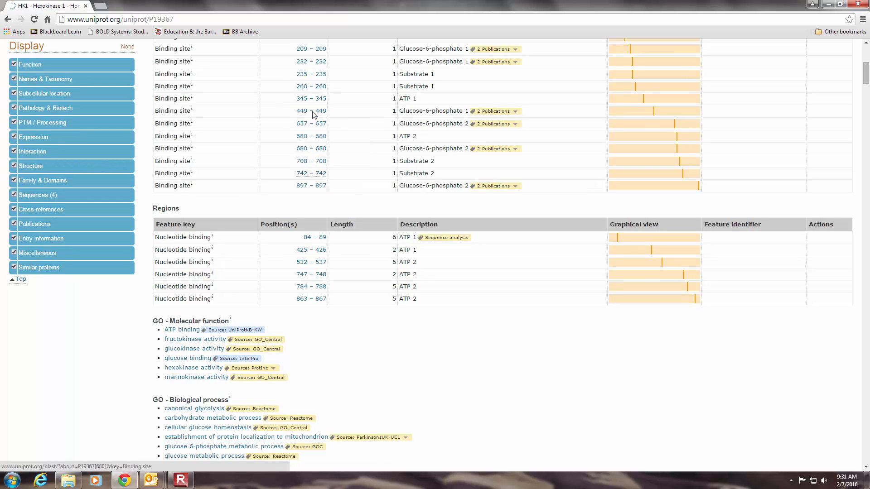
mouse_move(341, 294)
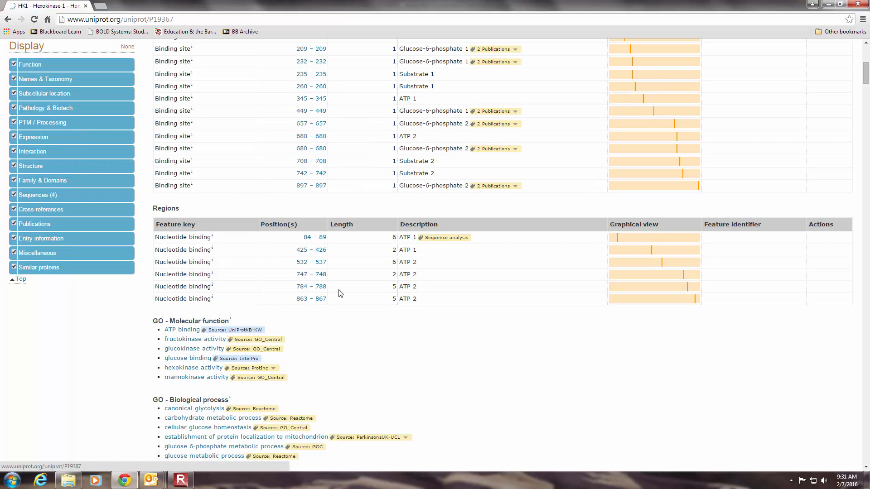
scroll("down", 3)
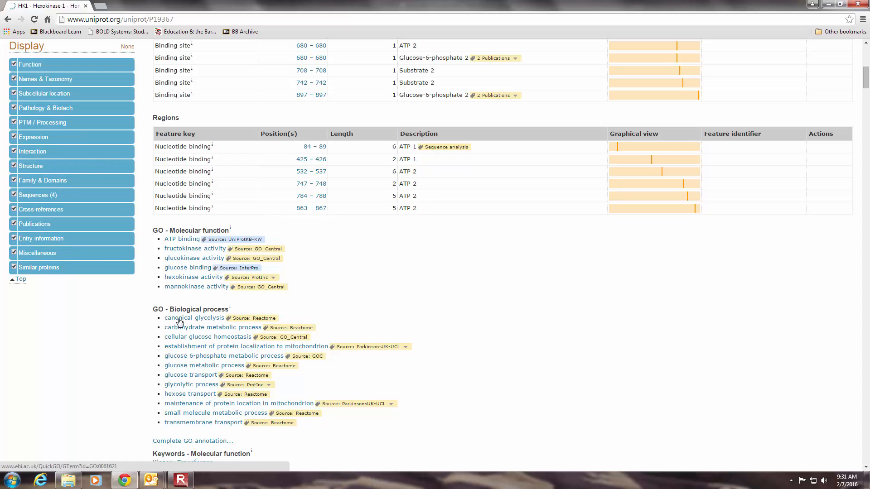
scroll("down", 3)
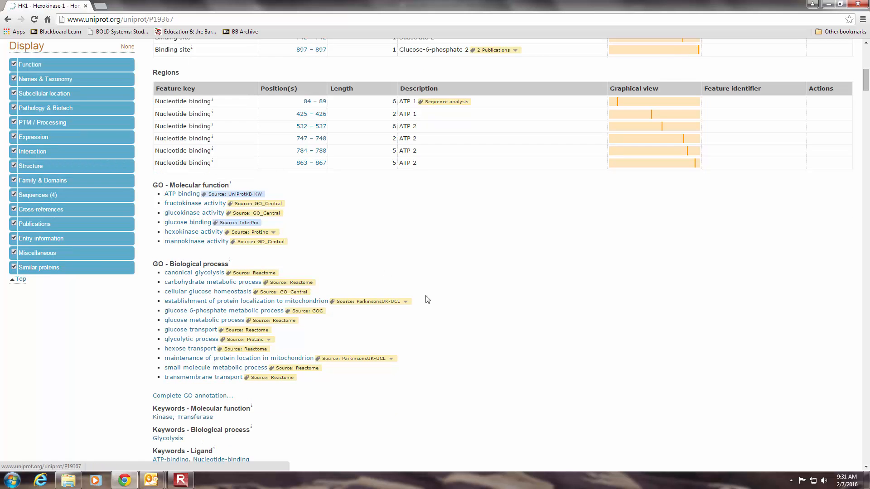
scroll("down", 3)
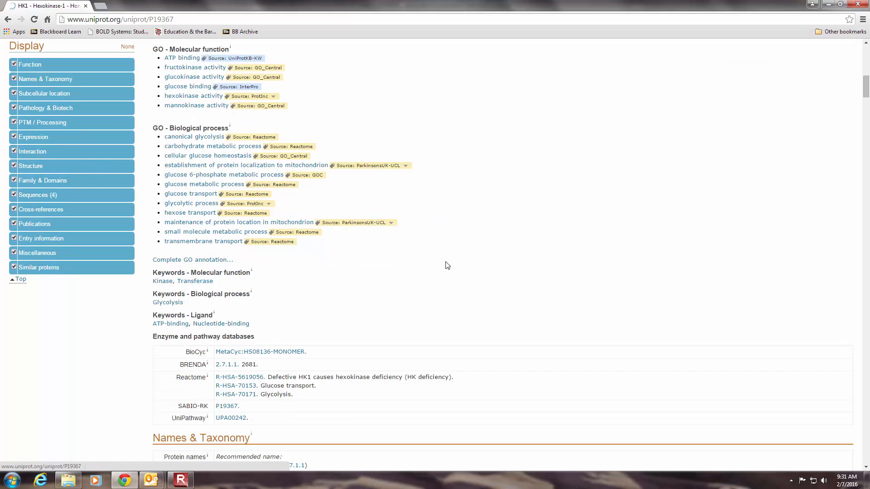
scroll("down", 3)
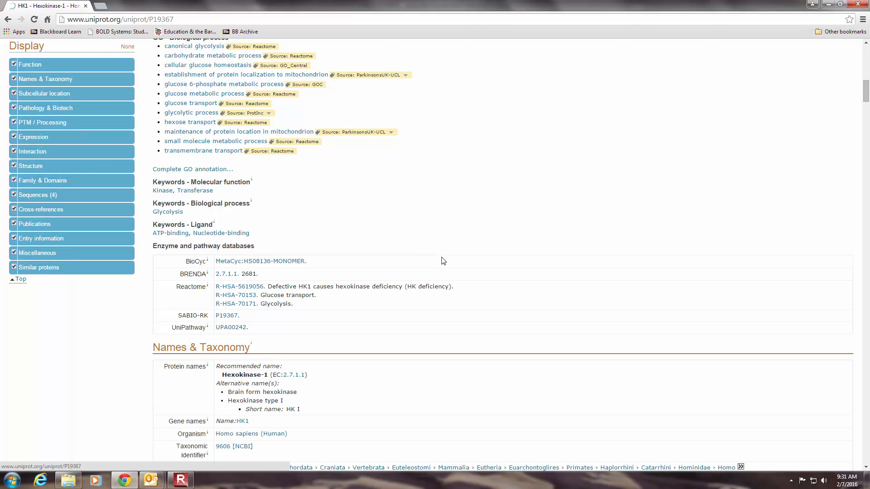
scroll("down", 3)
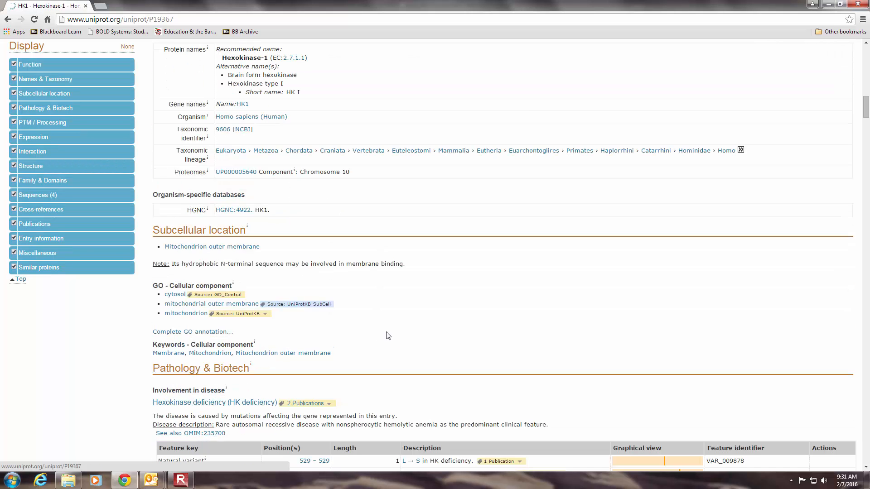
scroll("down", 3)
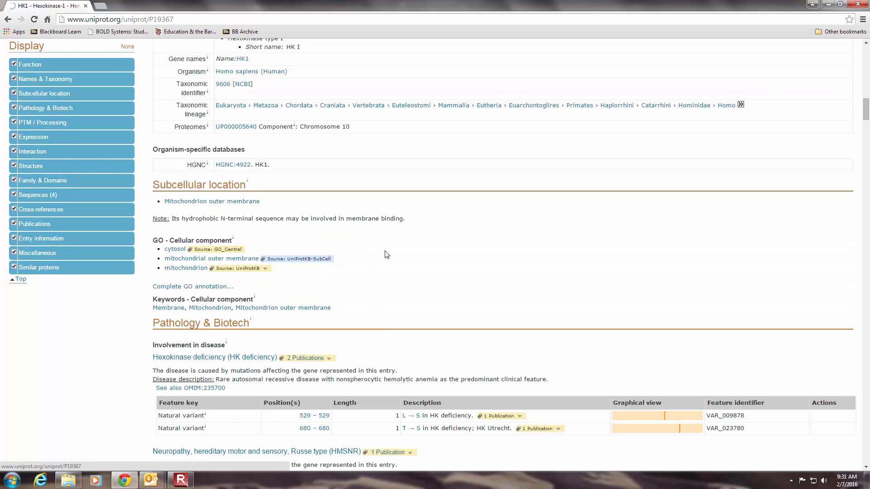
Scroll to the Pathology & Biotech section with its organism-specific database links.
scroll("down", 3)
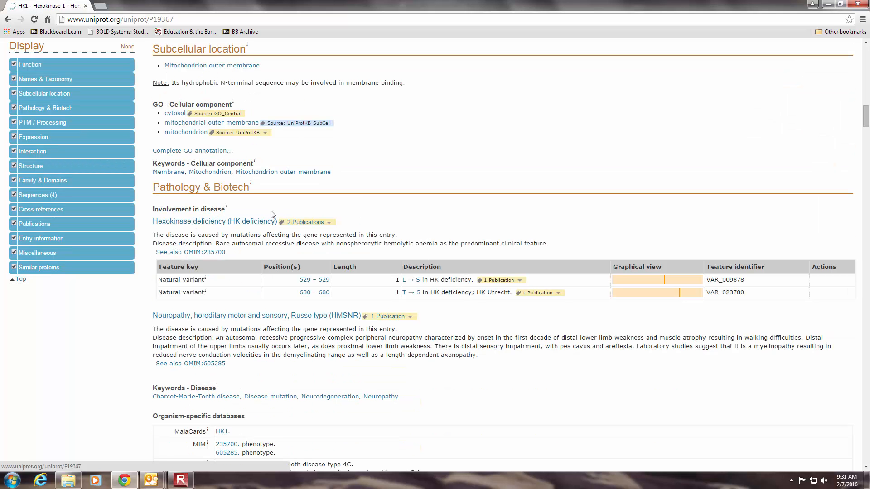
mouse_move(183, 187)
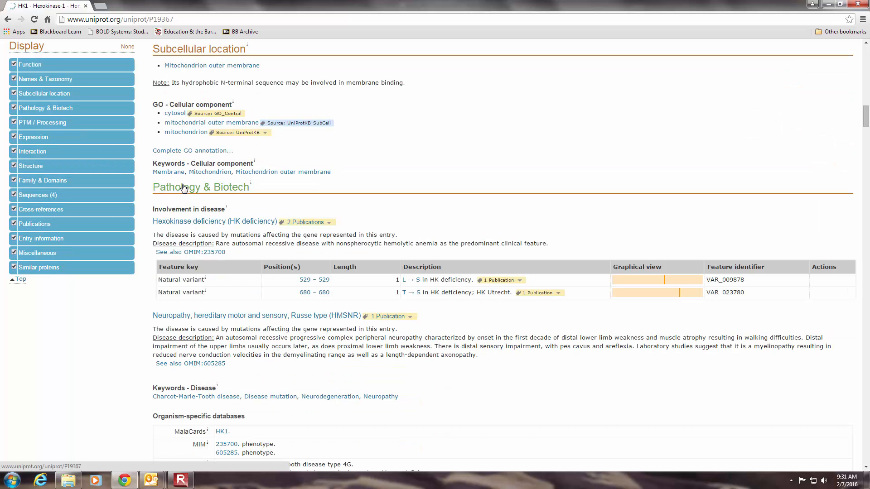
mouse_move(179, 195)
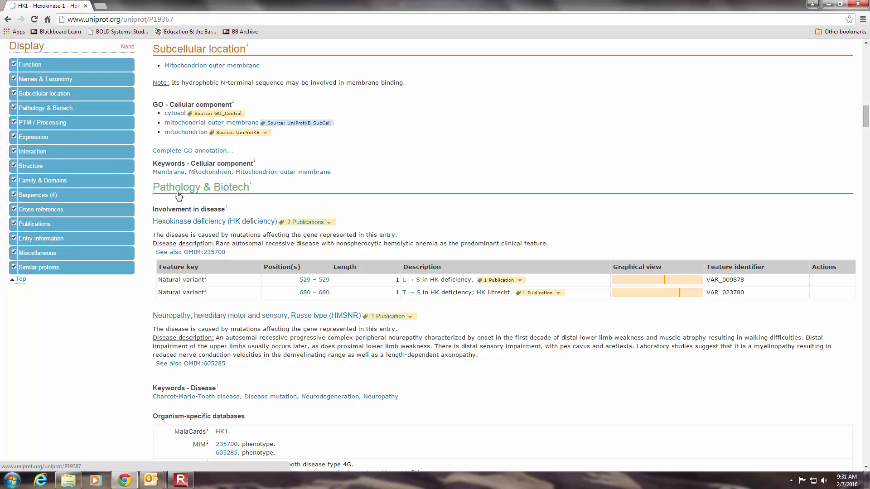
mouse_move(183, 199)
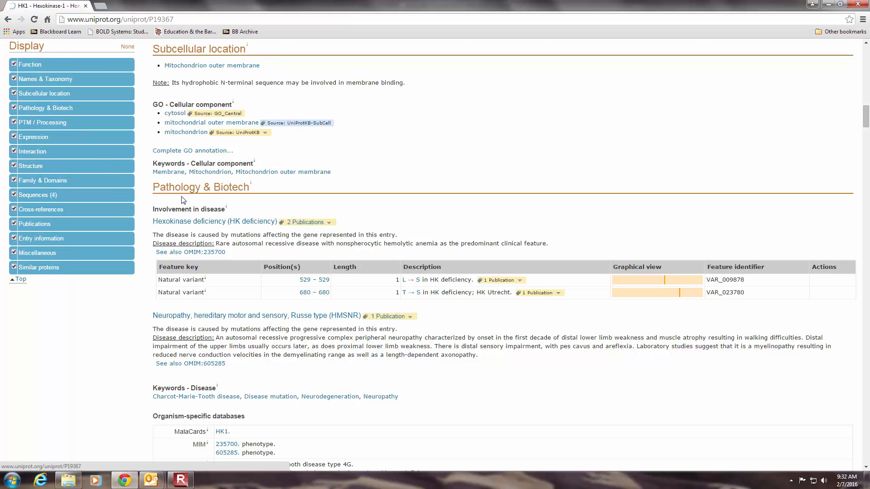
mouse_move(299, 256)
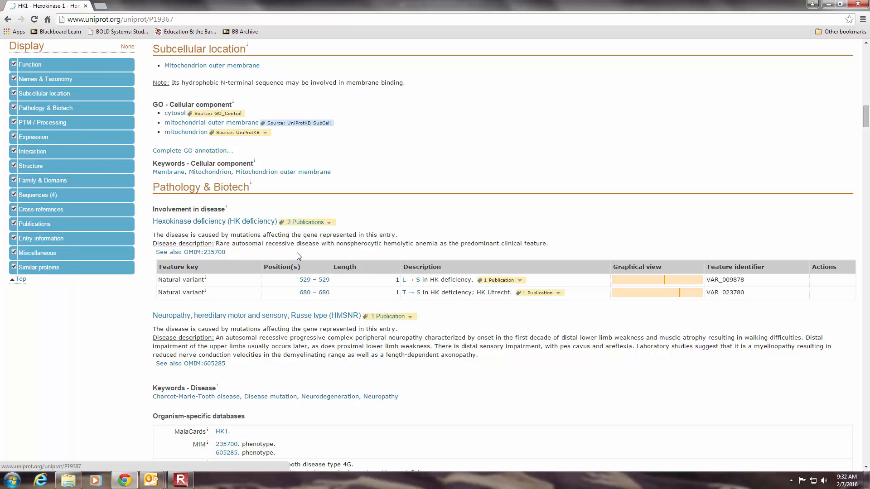
mouse_move(310, 254)
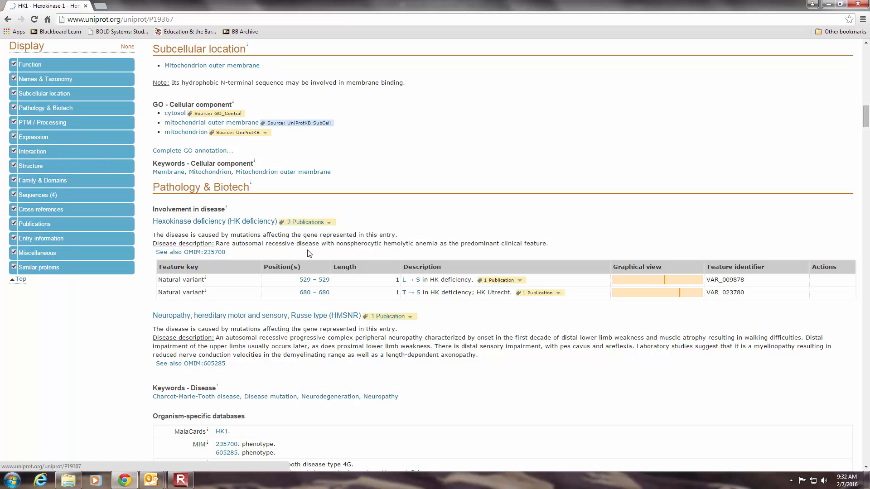
mouse_move(304, 254)
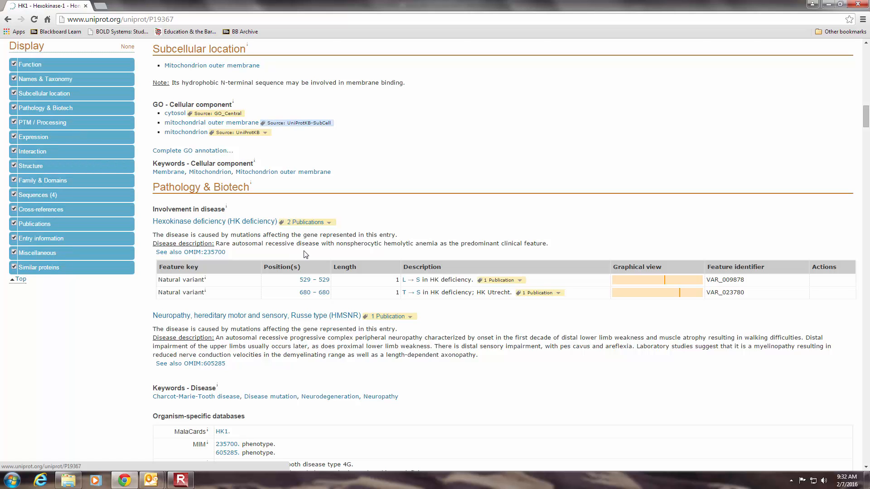
mouse_move(340, 247)
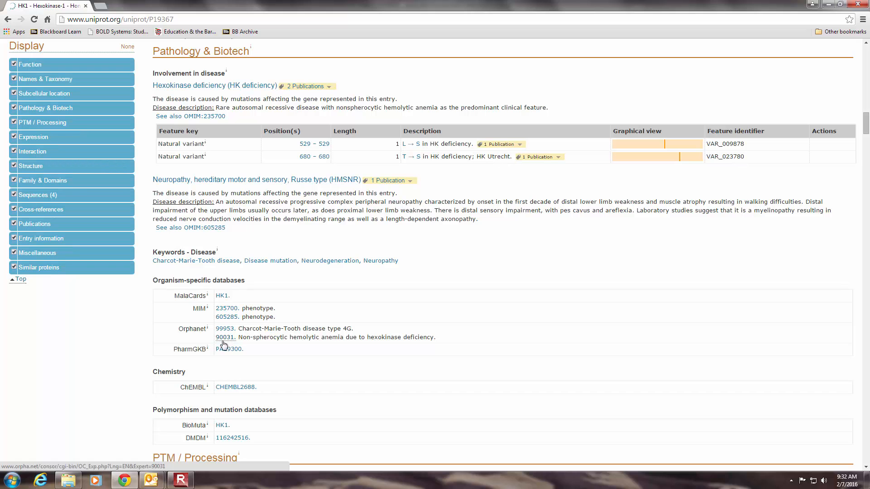
scroll("down", 3)
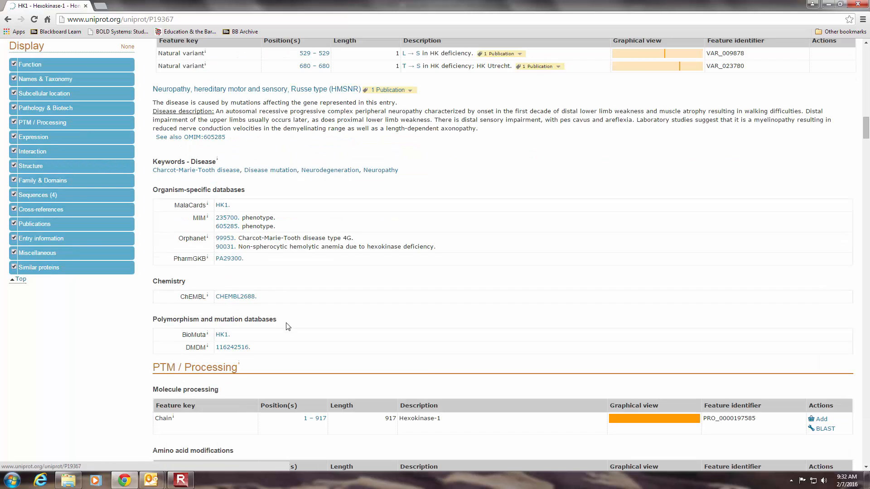
scroll("down", 3)
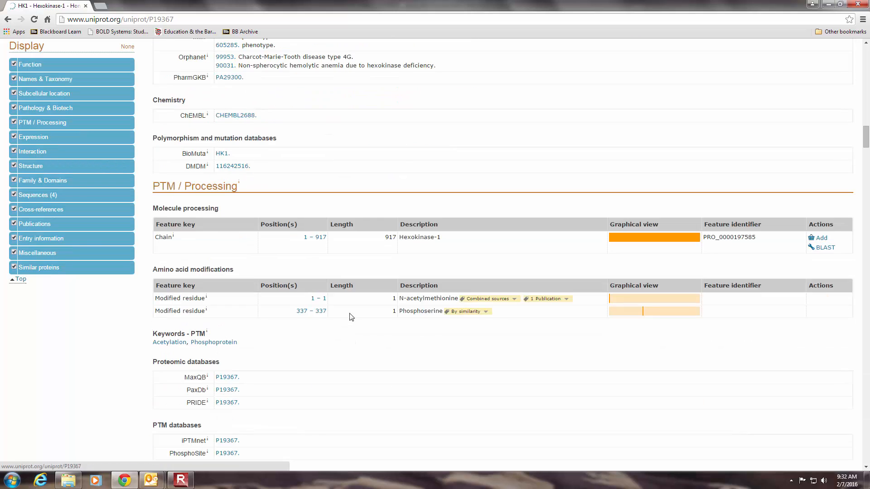
mouse_move(196, 317)
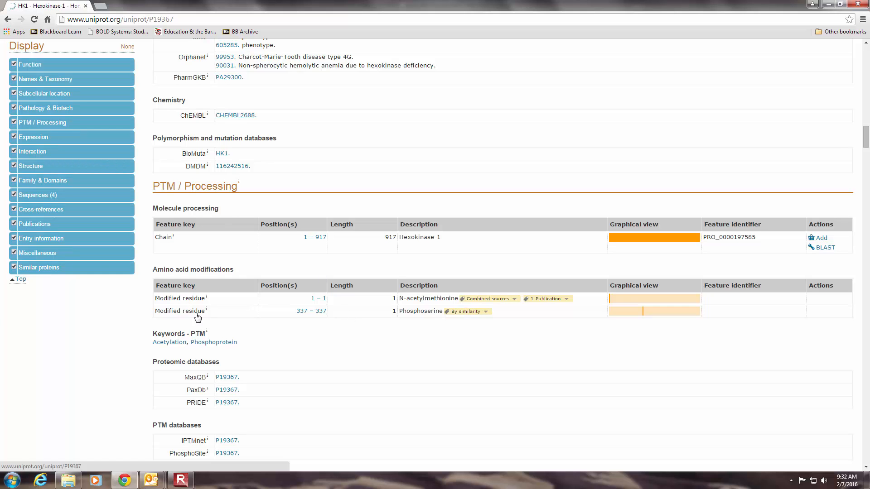
mouse_move(243, 282)
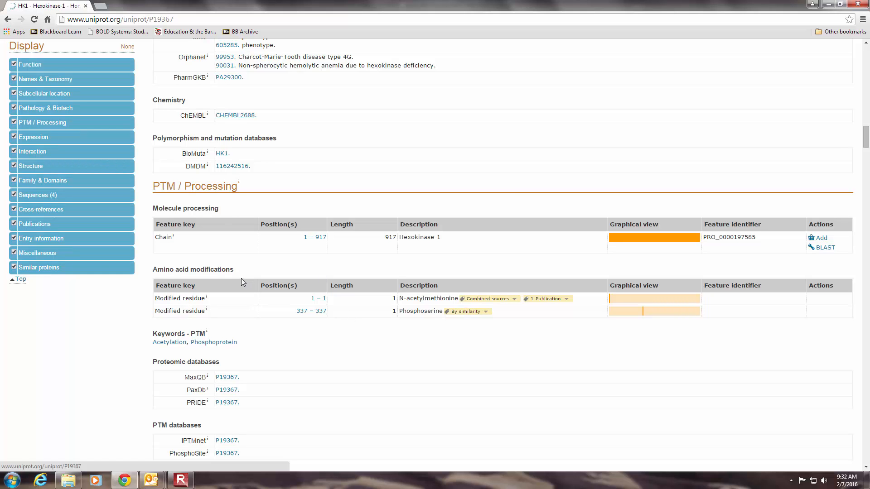
mouse_move(235, 285)
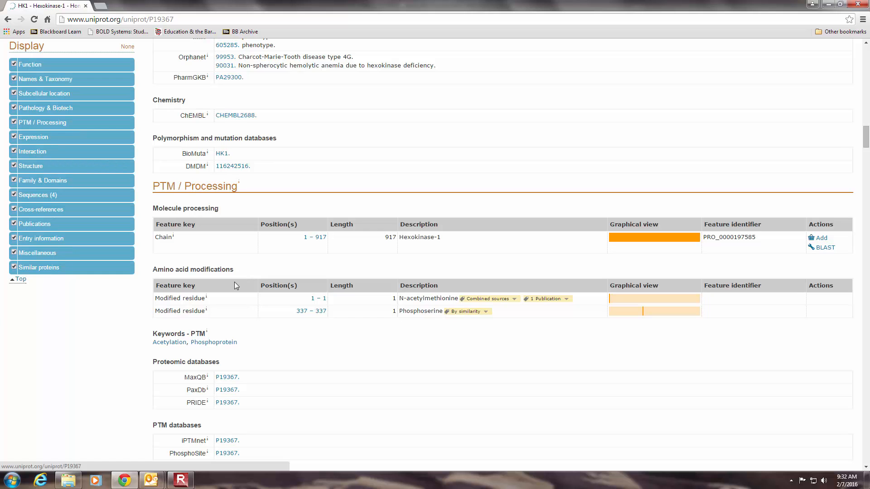
mouse_move(394, 333)
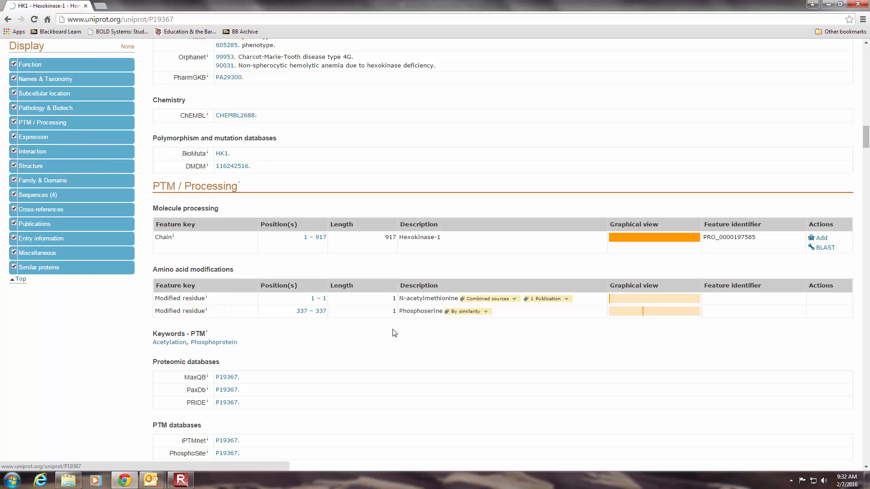
mouse_move(315, 306)
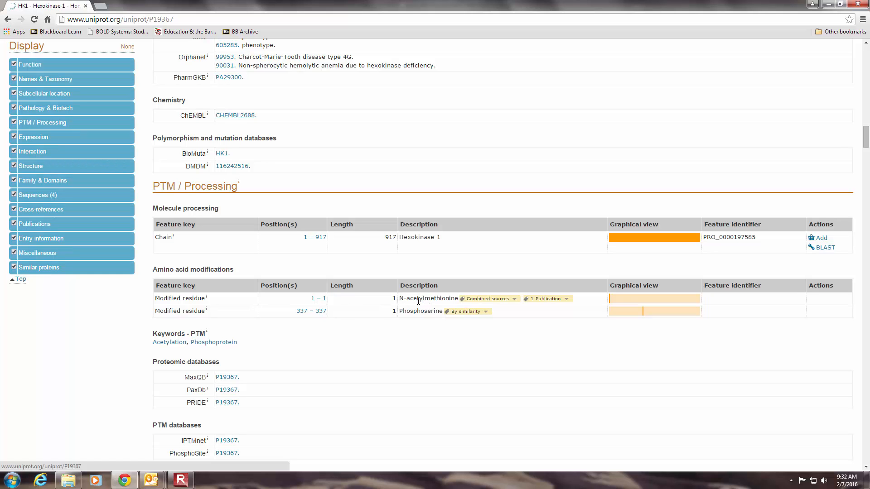
mouse_move(402, 330)
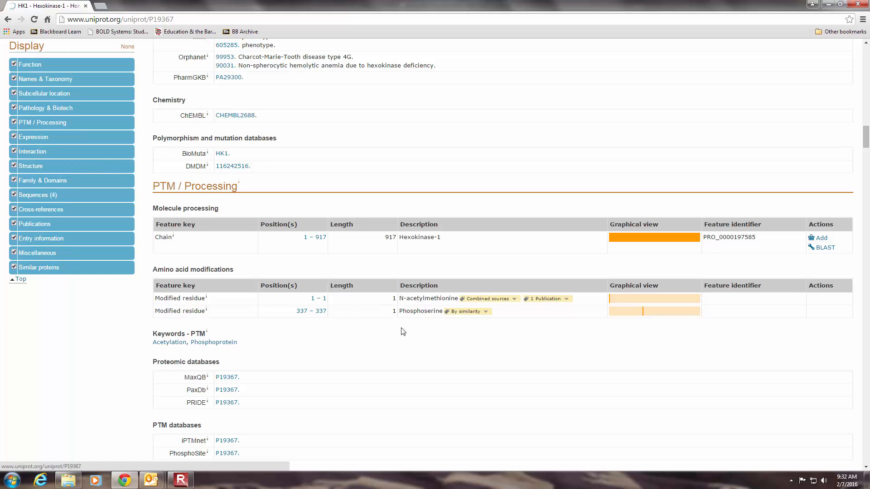
mouse_move(305, 313)
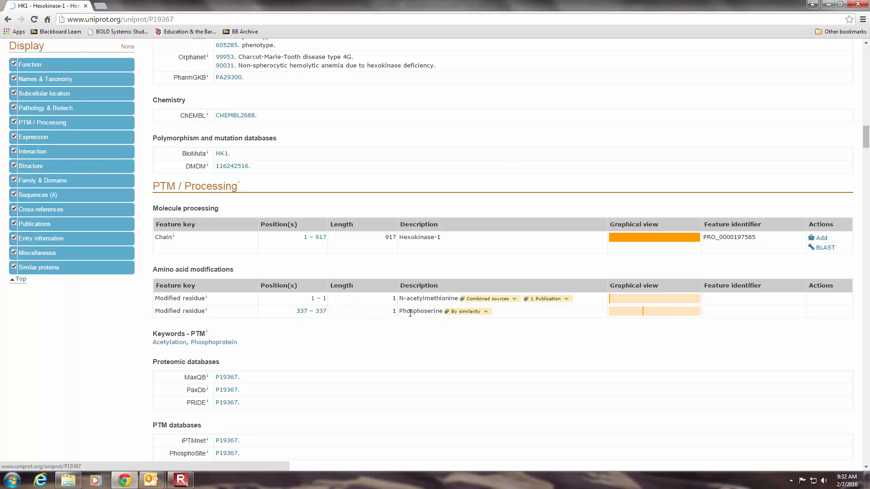
mouse_move(419, 320)
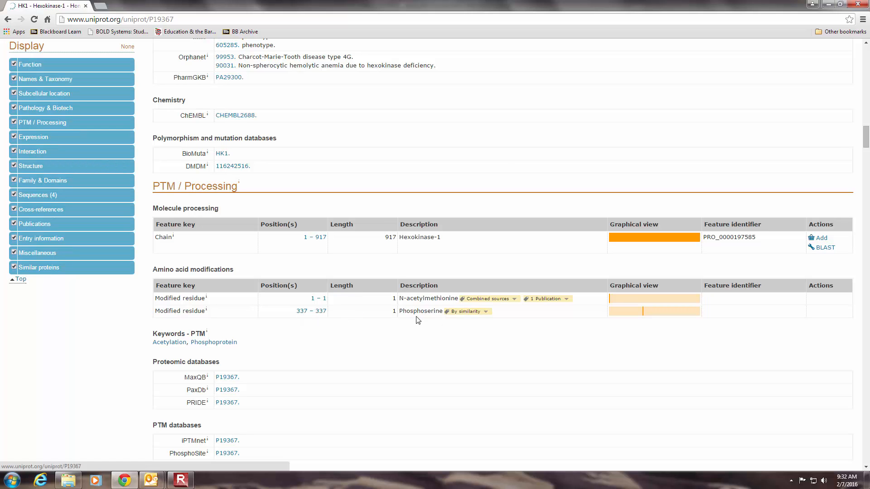
mouse_move(421, 341)
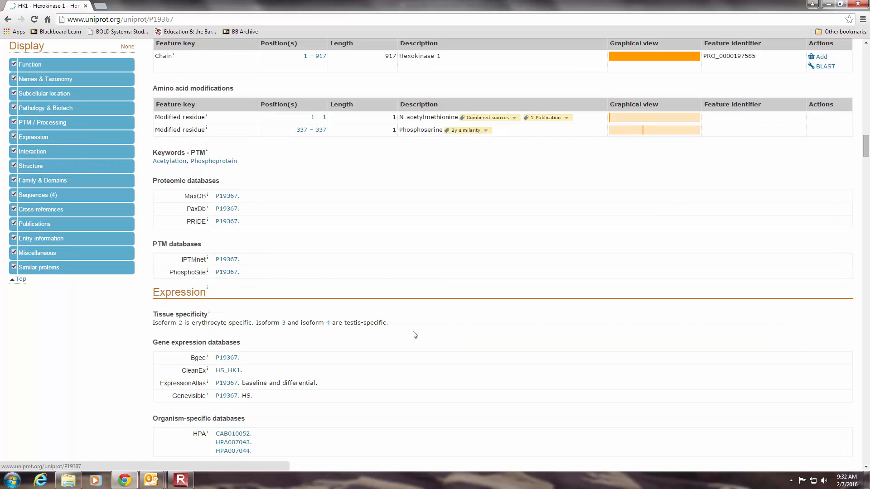
Scroll past Expression and Interaction to the Structure section's 3D structure databases.
scroll("down", 3)
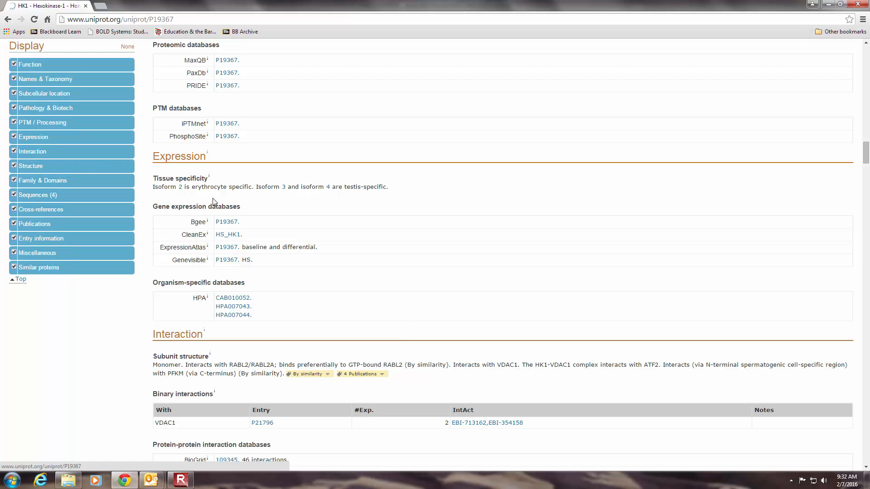
scroll("down", 3)
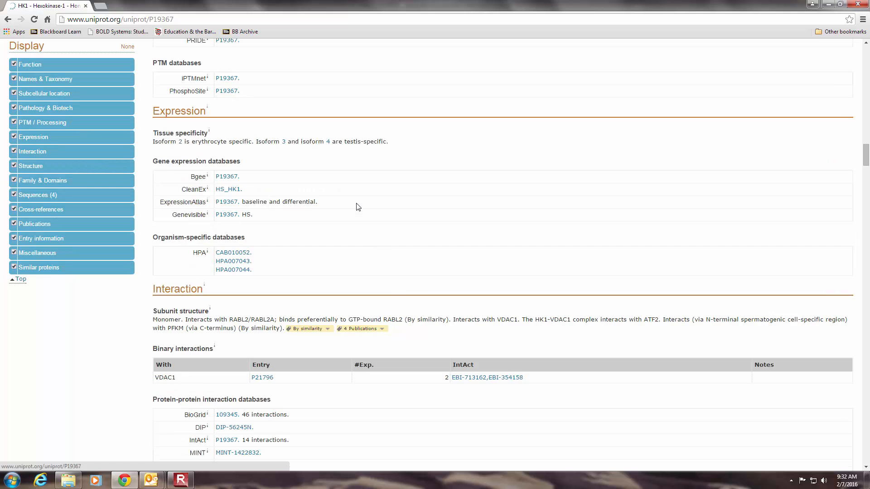
scroll("down", 3)
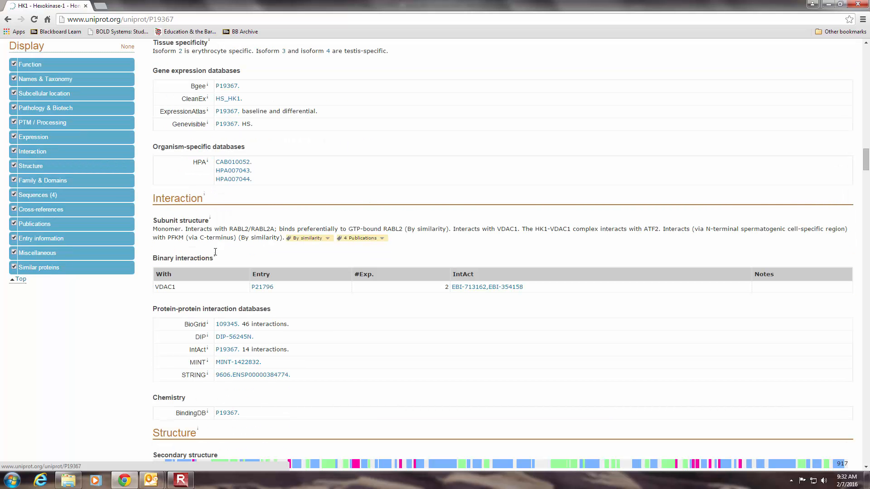
scroll("down", 3)
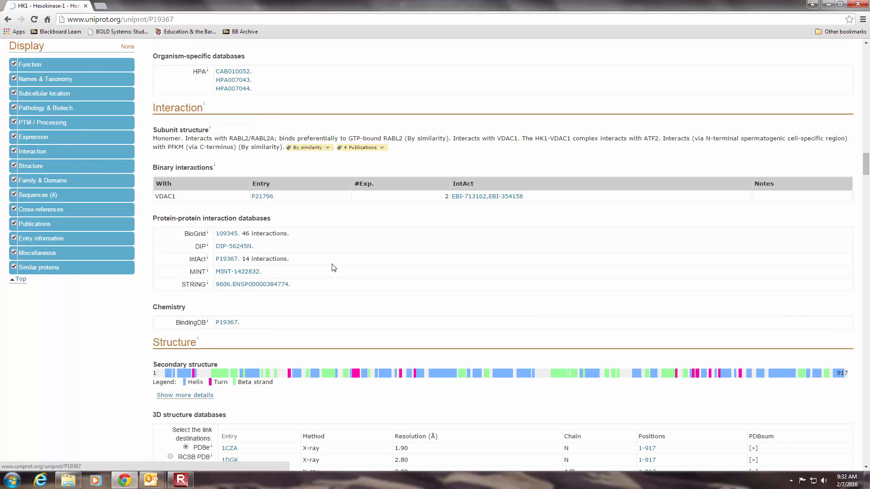
Select RCSB PDB as the link destination for the 3D structure entries.
scroll("down", 3)
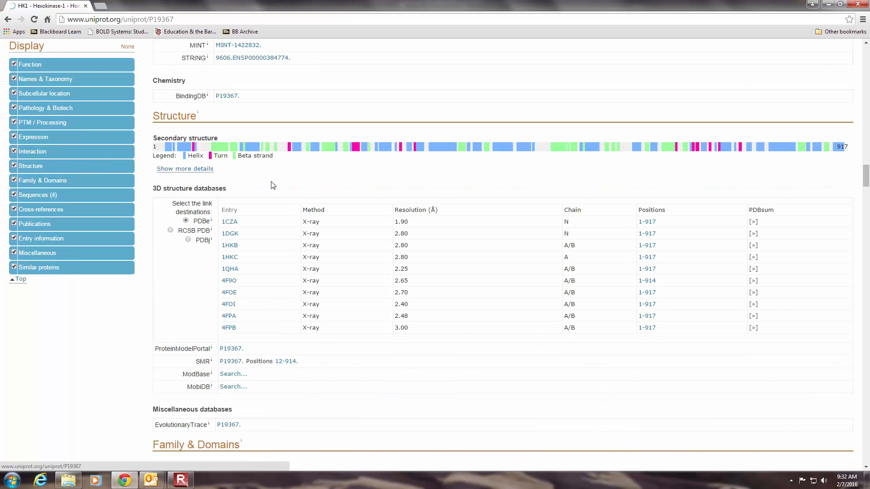
mouse_move(261, 179)
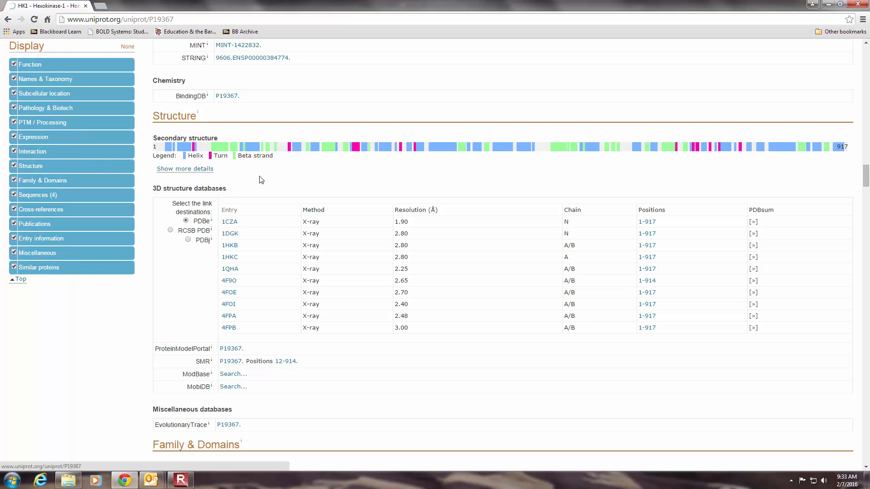
mouse_move(265, 183)
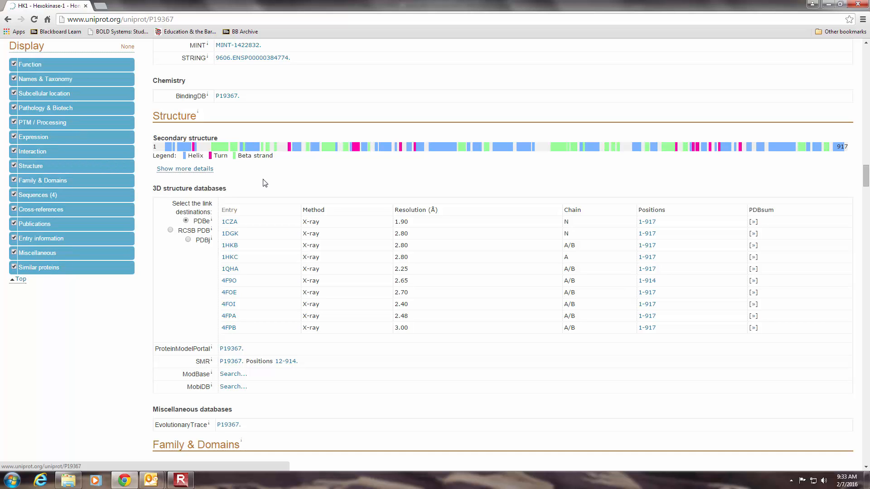
mouse_move(271, 182)
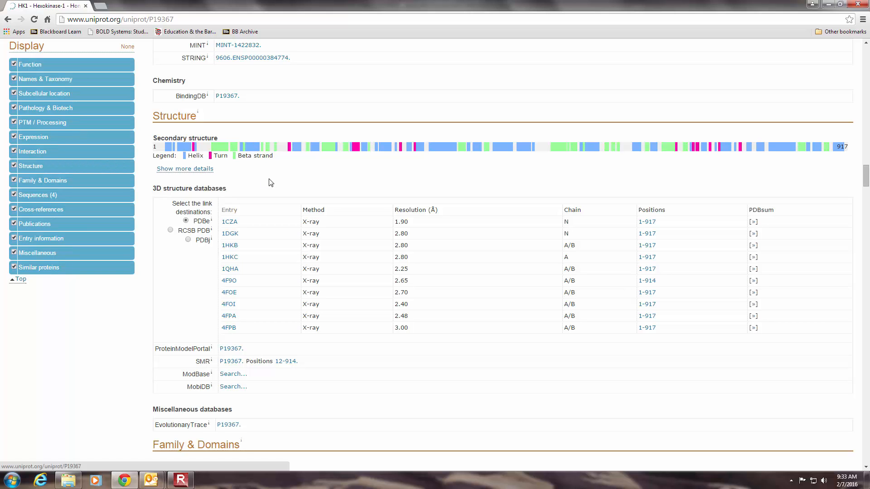
mouse_move(277, 182)
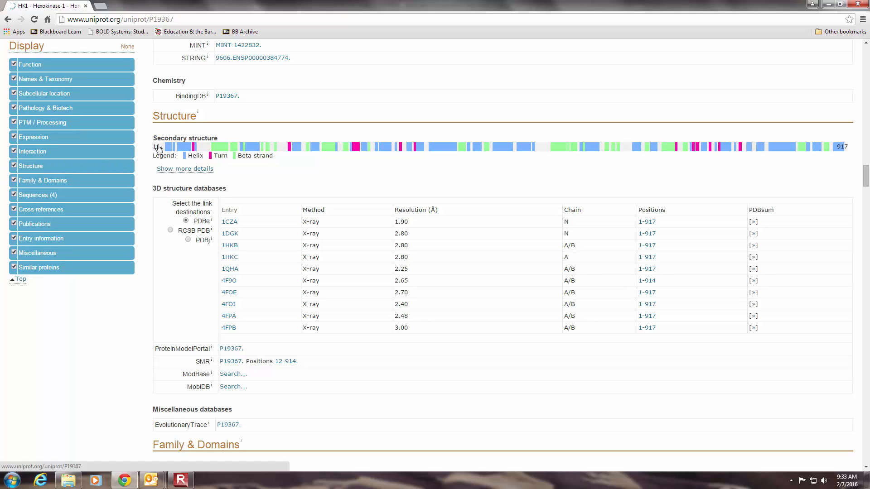
mouse_move(297, 150)
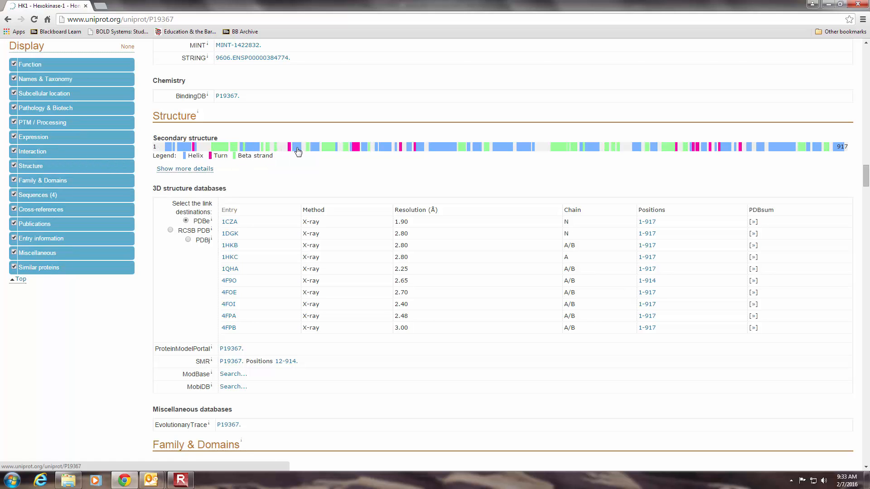
mouse_move(656, 149)
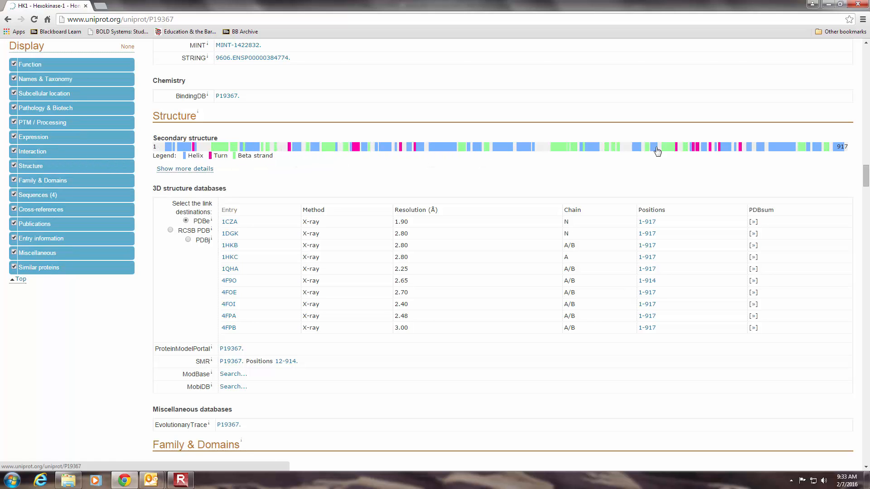
mouse_move(164, 172)
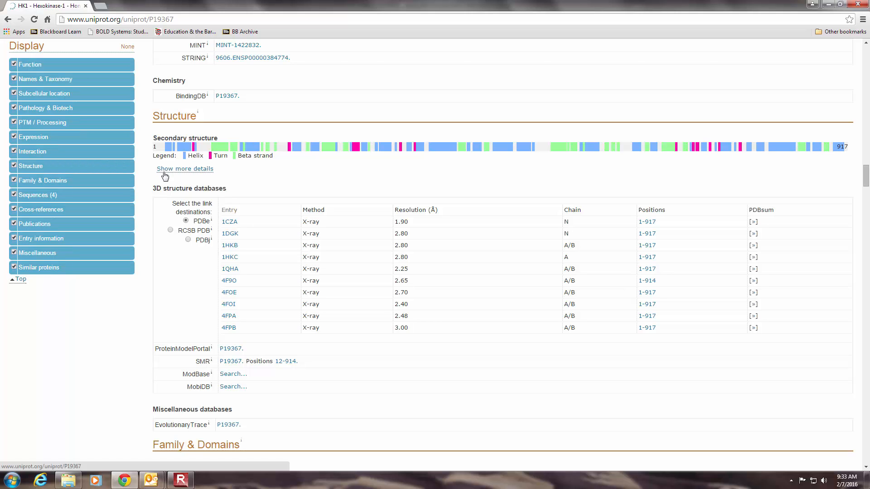
mouse_move(255, 156)
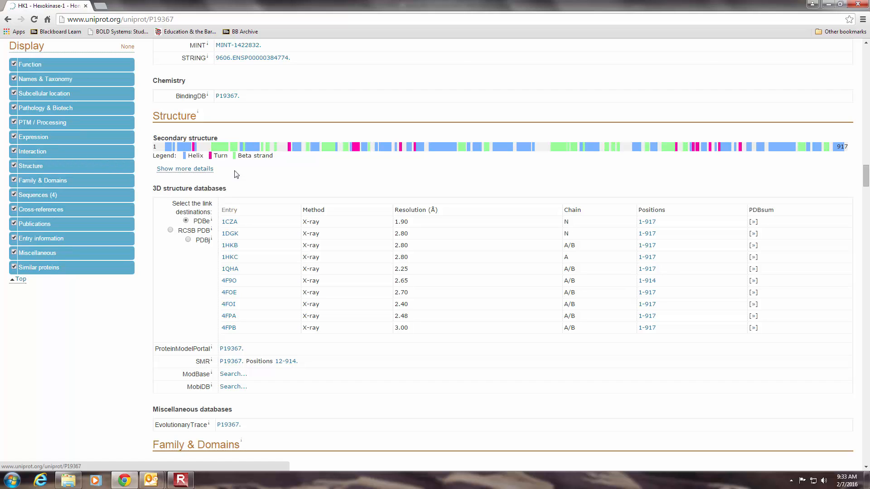
mouse_move(198, 212)
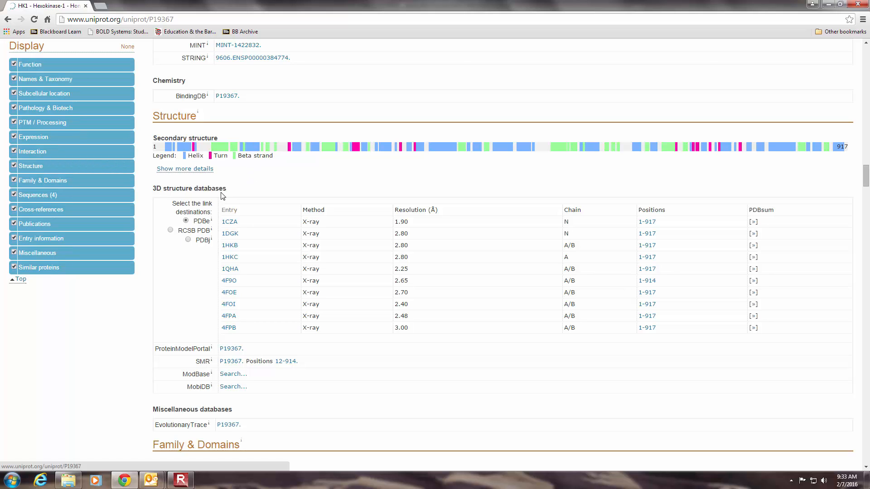
mouse_move(656, 152)
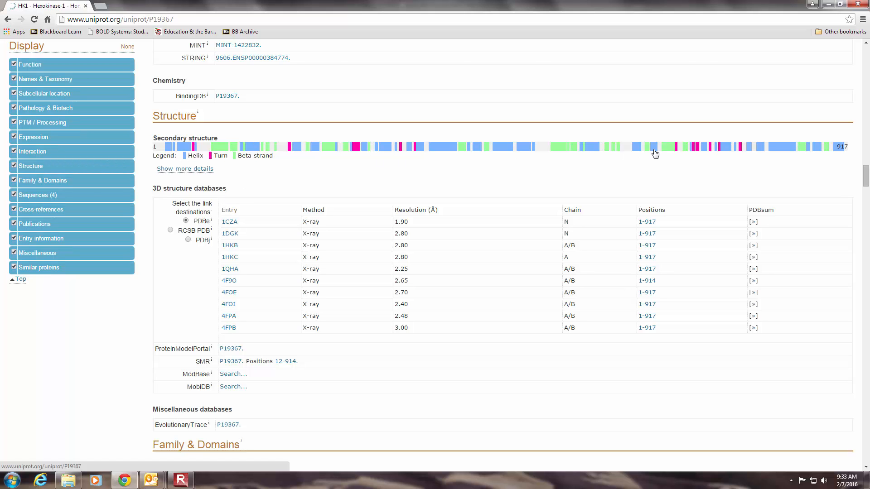
mouse_move(374, 182)
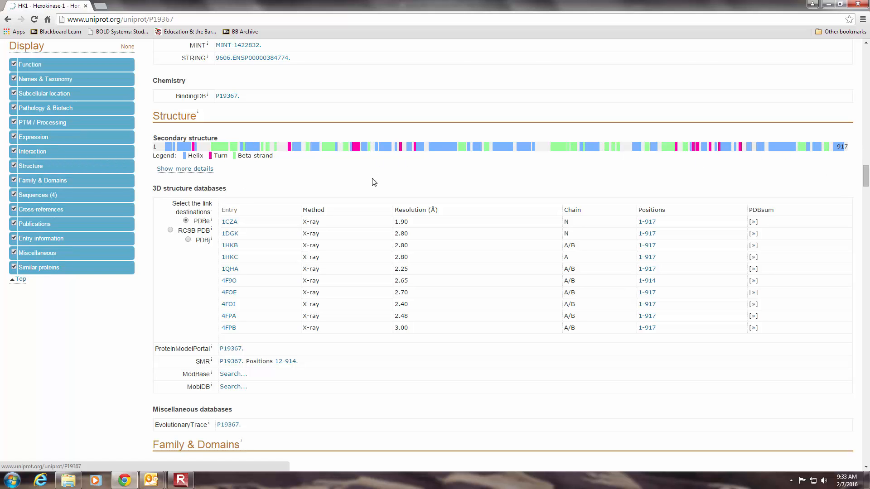
mouse_move(312, 180)
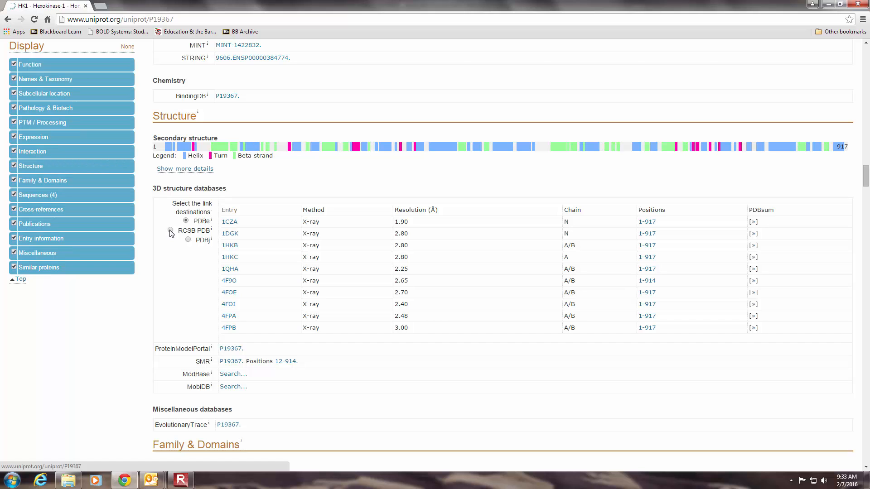
left_click(170, 231)
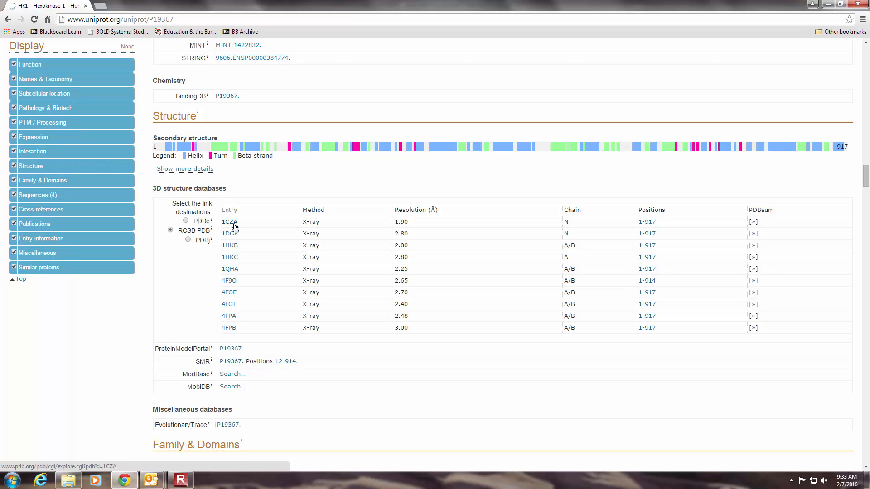
mouse_move(325, 223)
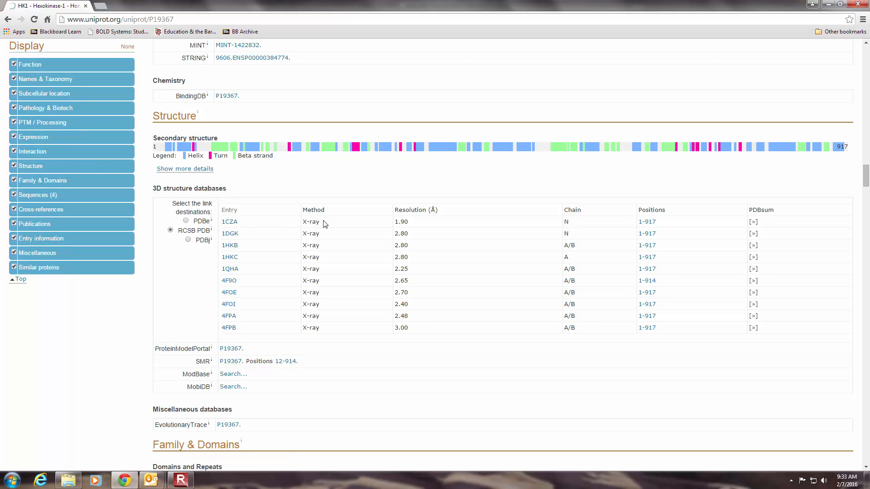
mouse_move(317, 321)
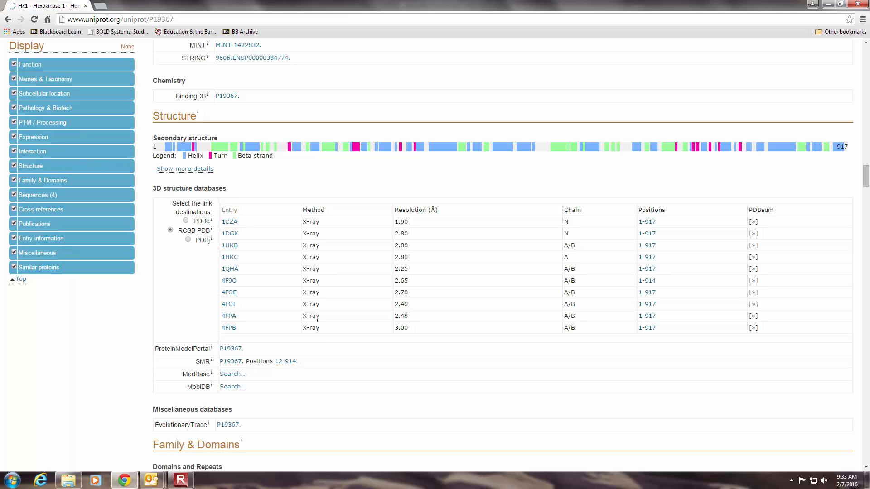
mouse_move(230, 236)
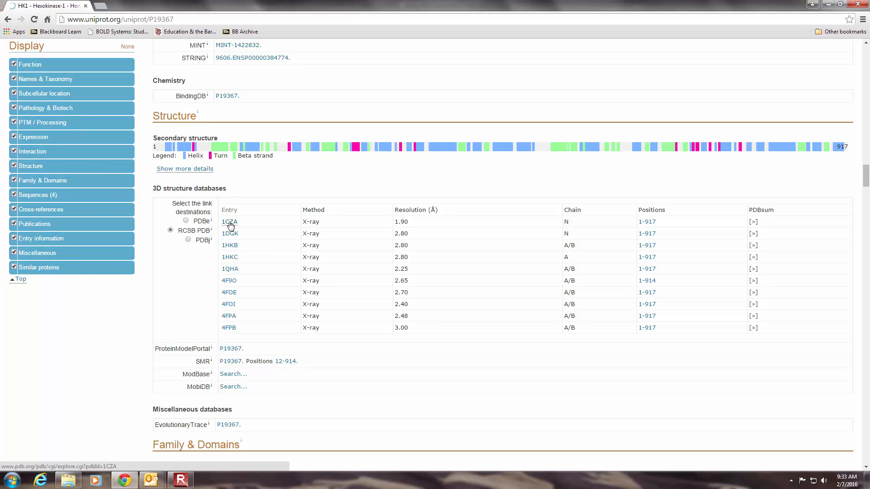
left_click(229, 221)
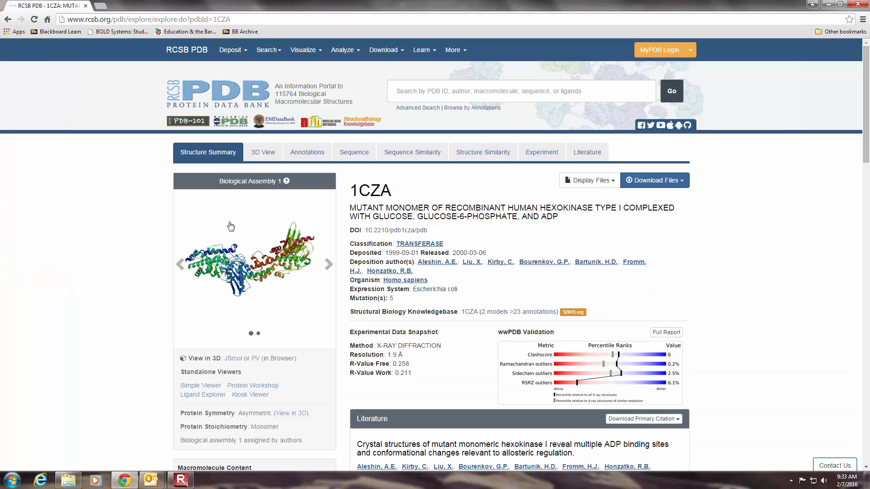
mouse_move(218, 97)
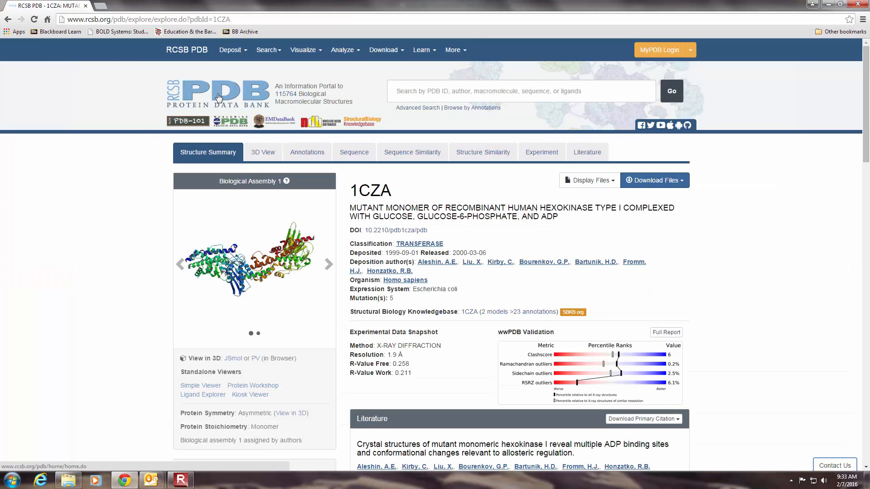
scroll("down", 3)
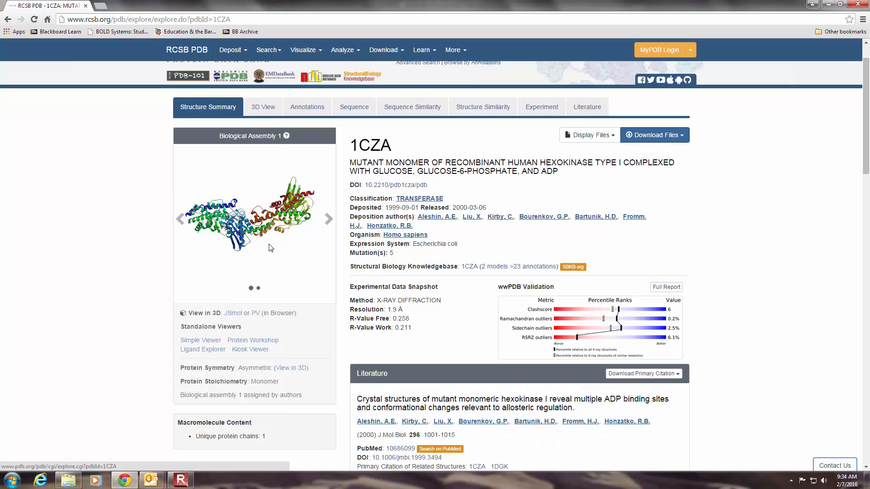
mouse_move(409, 328)
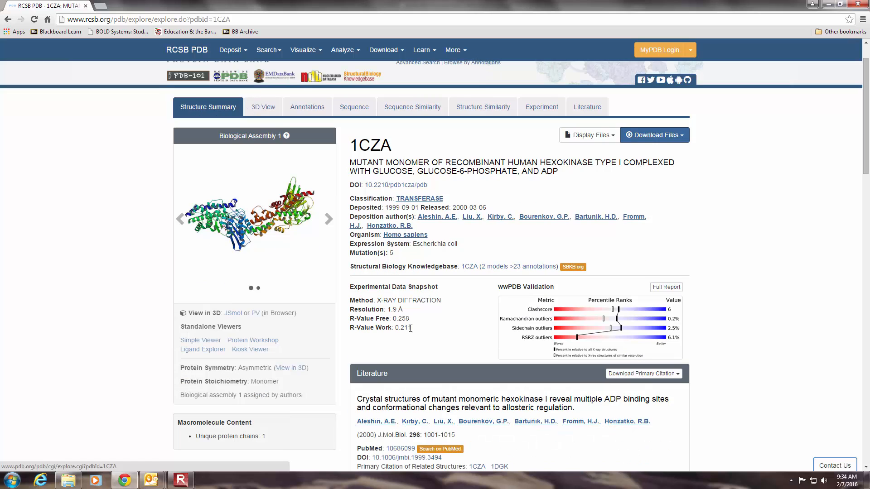
mouse_move(453, 417)
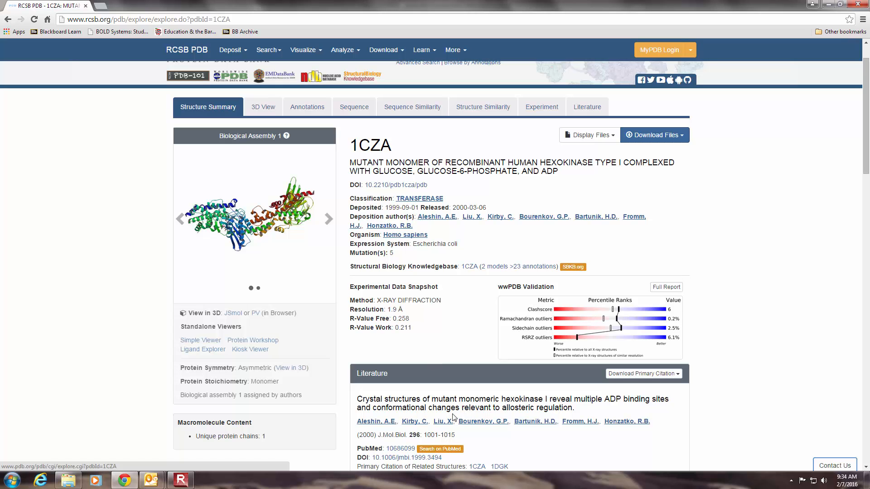
mouse_move(446, 402)
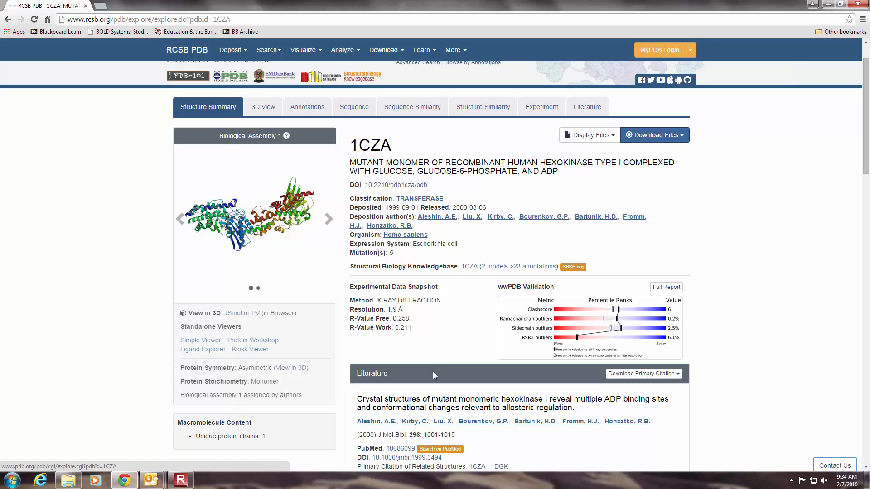
mouse_move(441, 332)
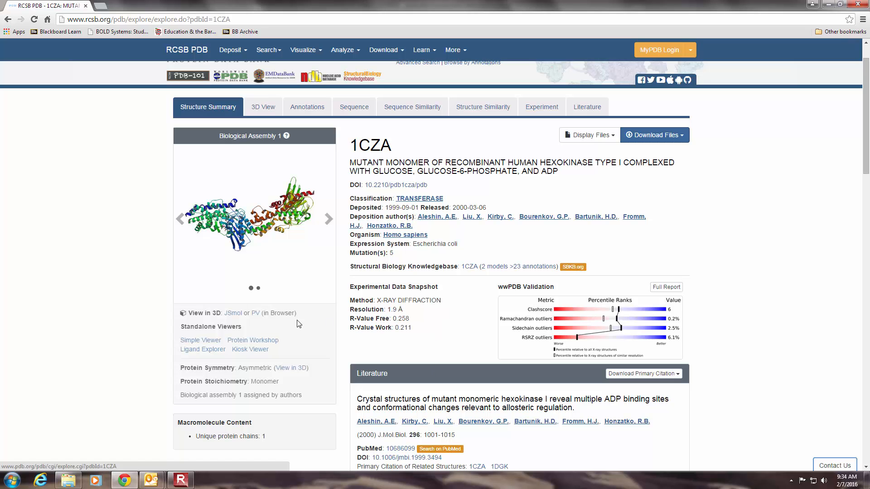
mouse_move(278, 274)
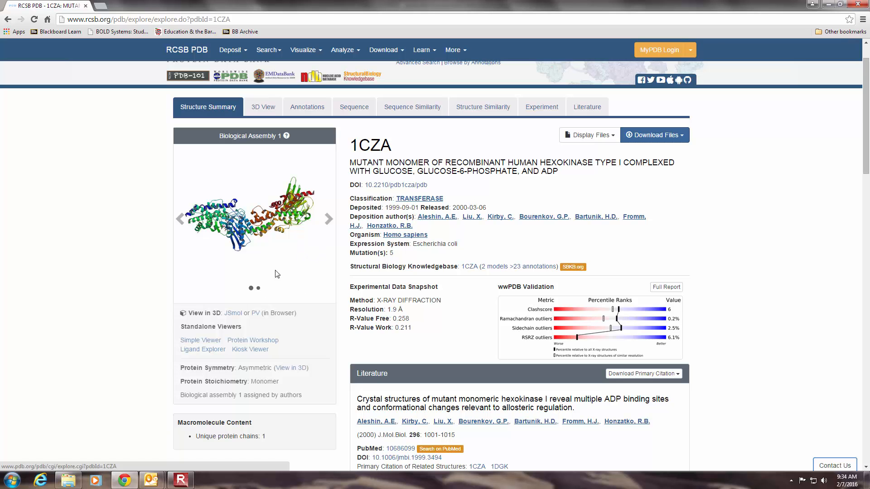
mouse_move(255, 310)
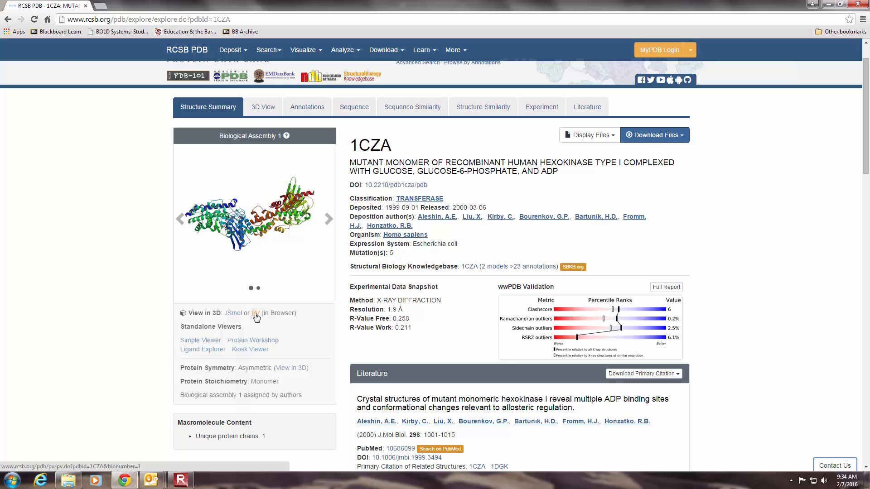
mouse_move(254, 321)
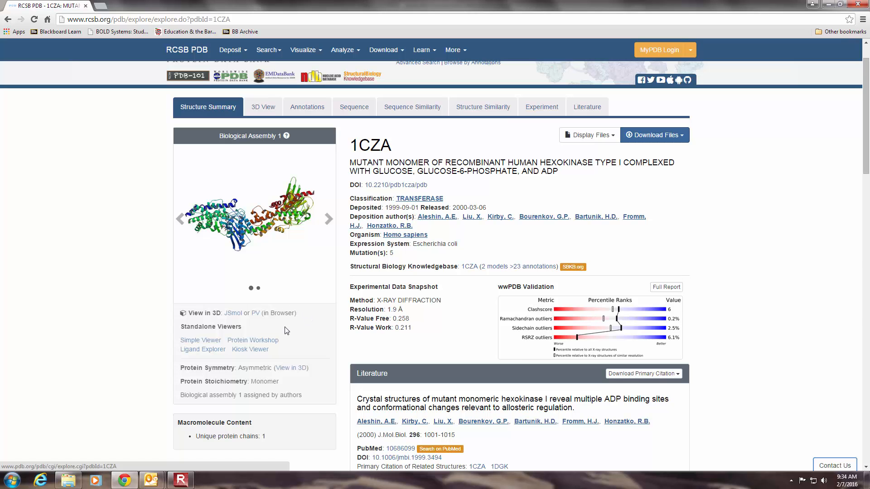
mouse_move(272, 330)
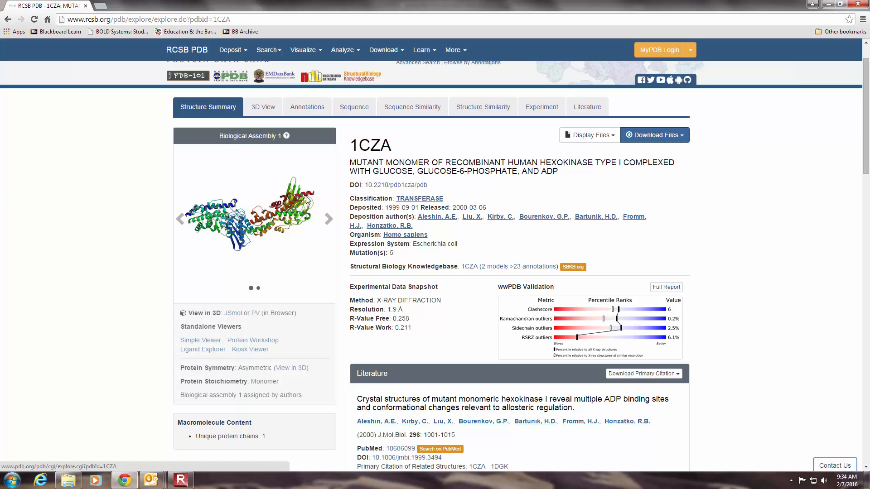
mouse_move(222, 240)
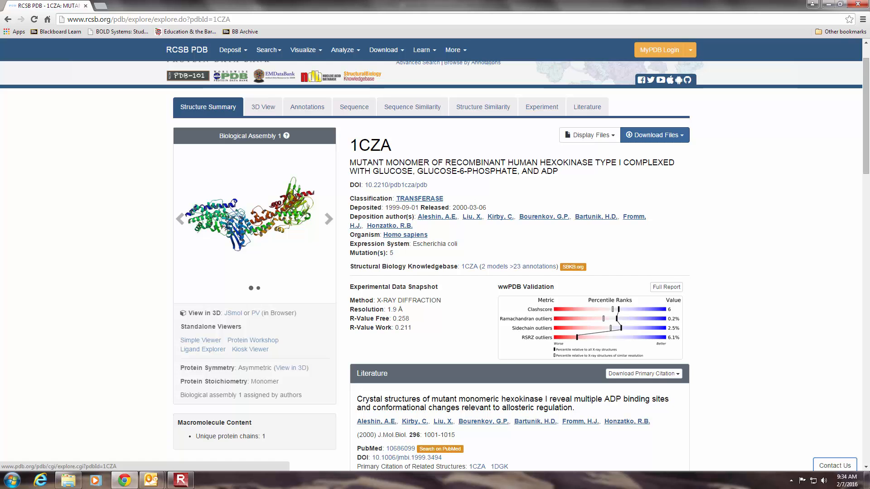
scroll("down", 3)
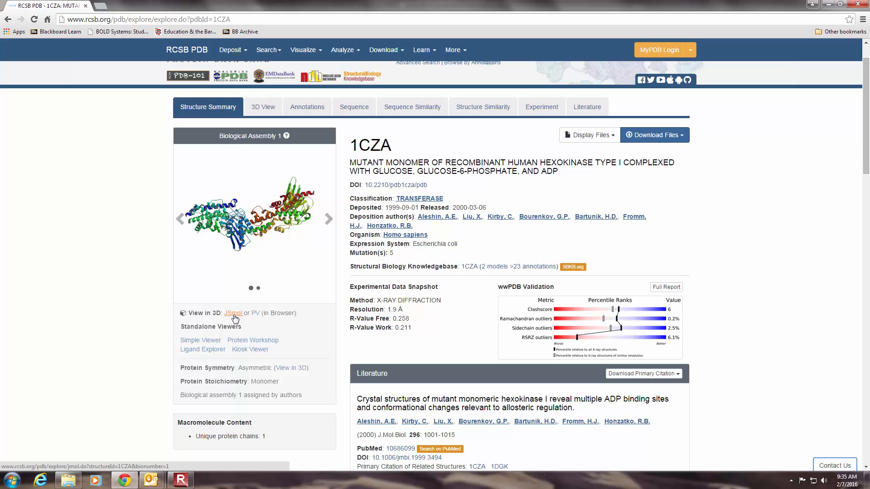
mouse_move(231, 315)
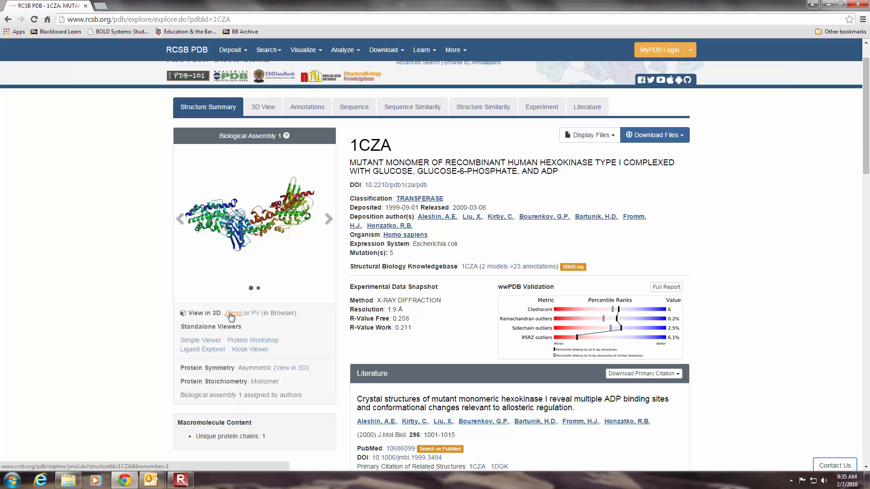
mouse_move(257, 313)
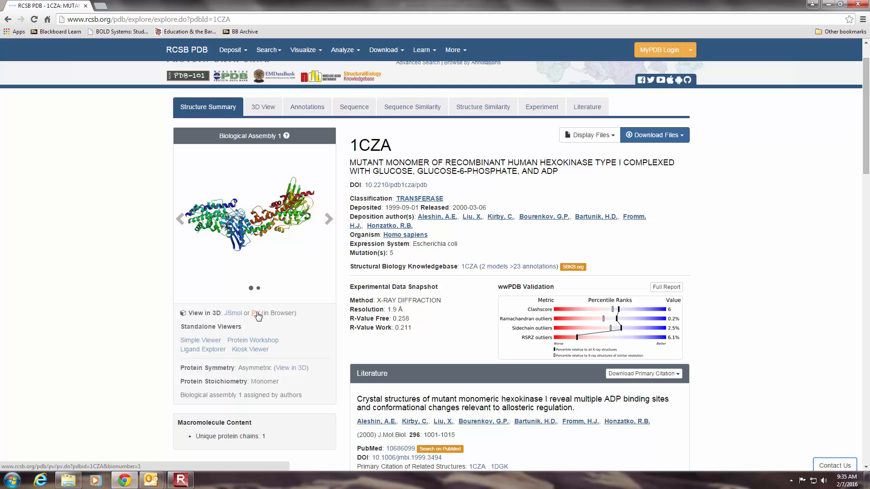
View 1CZA in the PV browser viewer and turn off Symmetry Axes.
left_click(256, 312)
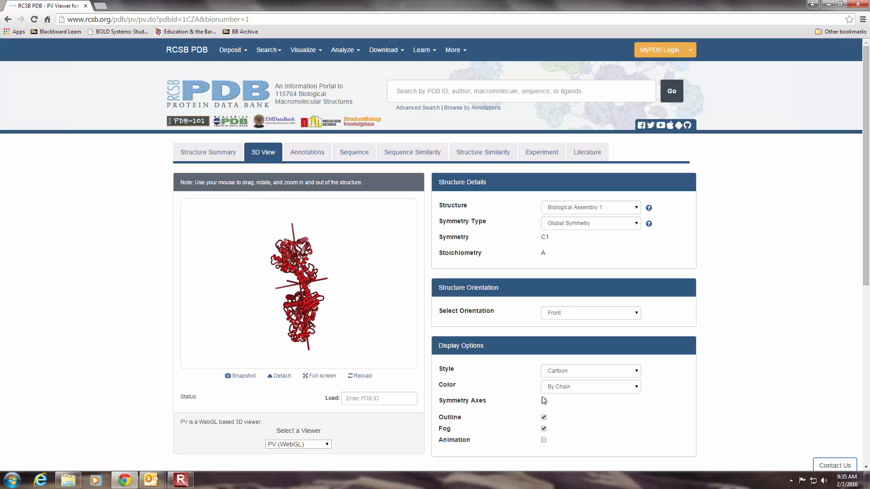
left_click(544, 400)
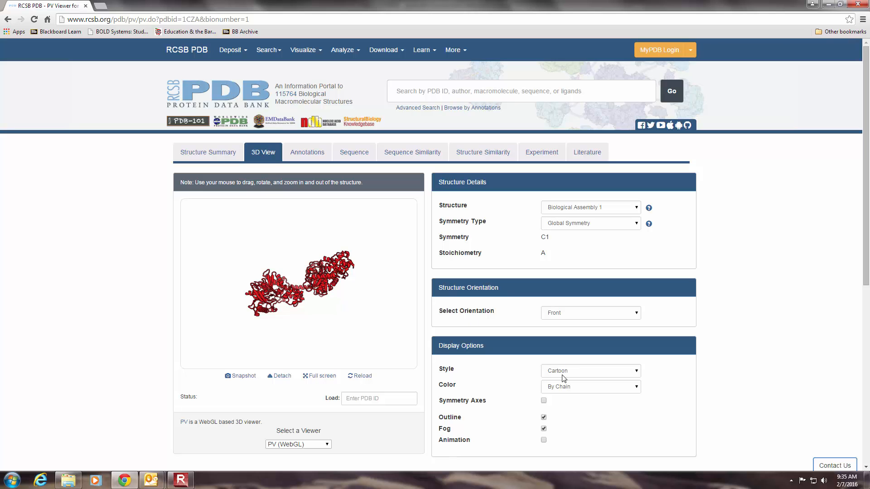
left_click(591, 371)
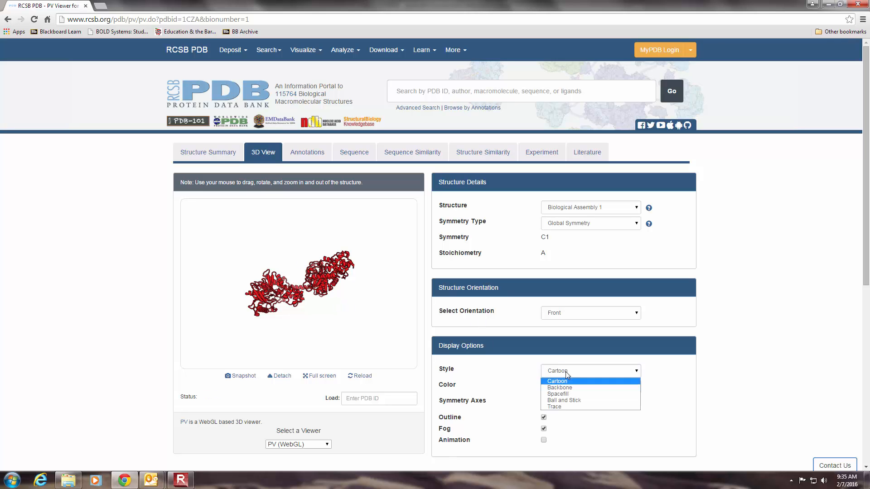
left_click(560, 388)
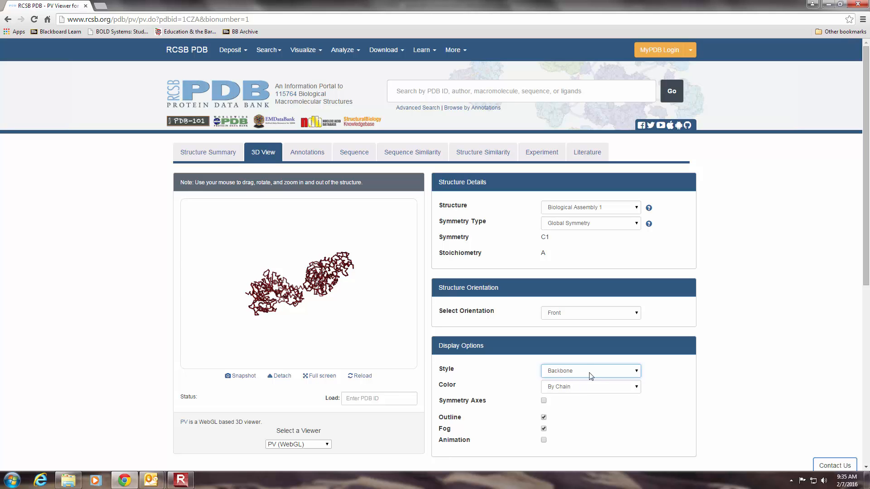
left_click(590, 372)
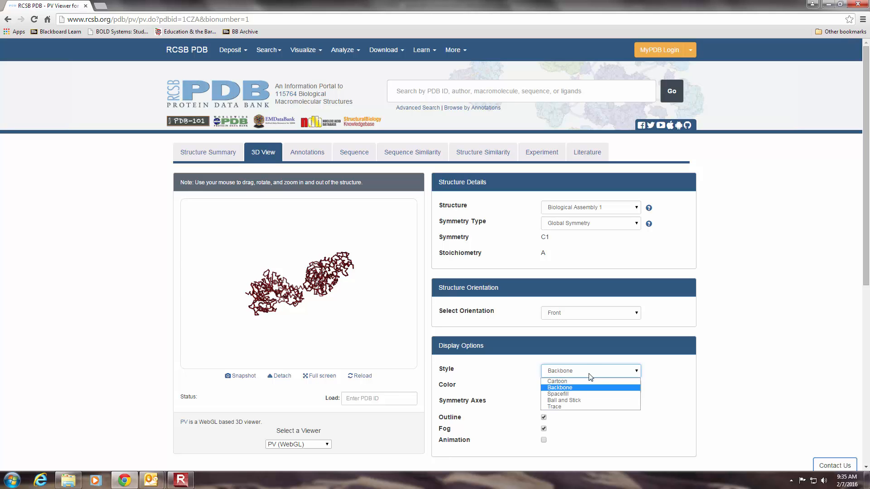
left_click(558, 394)
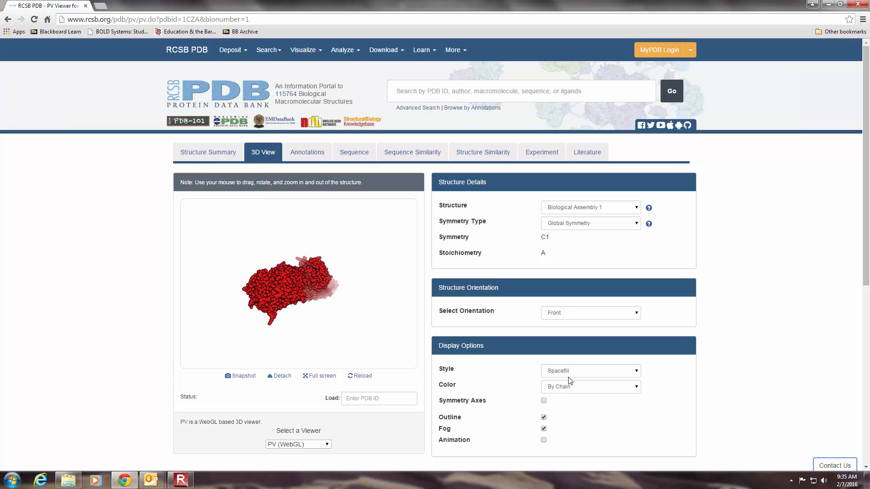
left_click(591, 370)
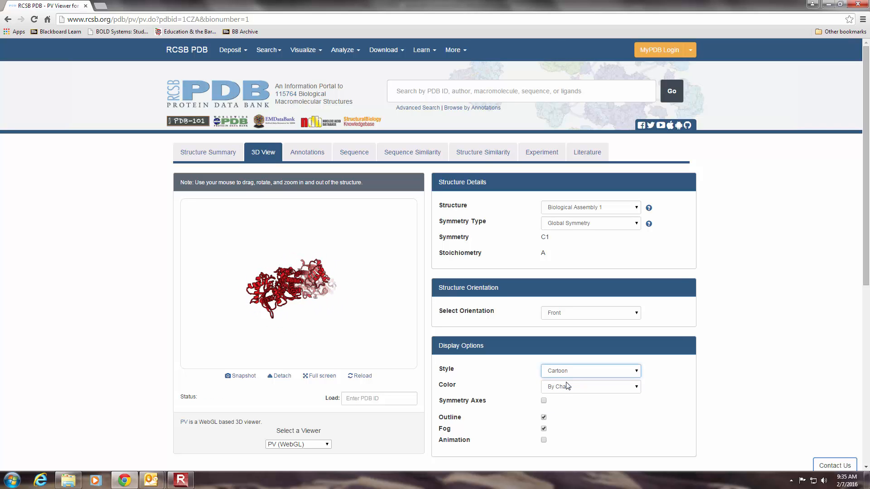
Set the 1CZA cartoon's Color option to Secondary Structure.
left_click(591, 386)
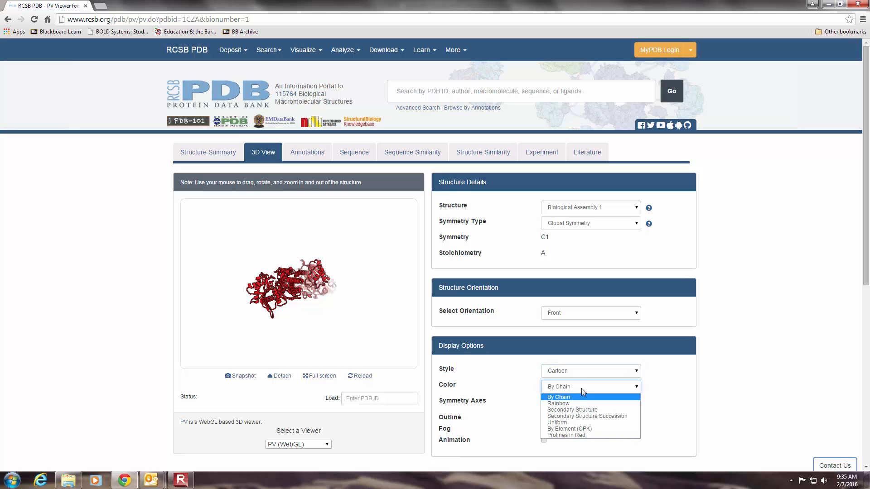
mouse_move(589, 411)
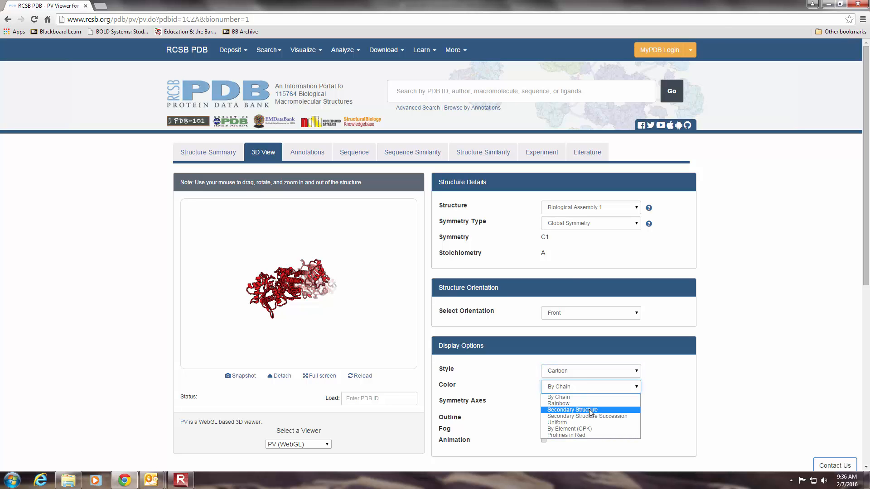
left_click(573, 409)
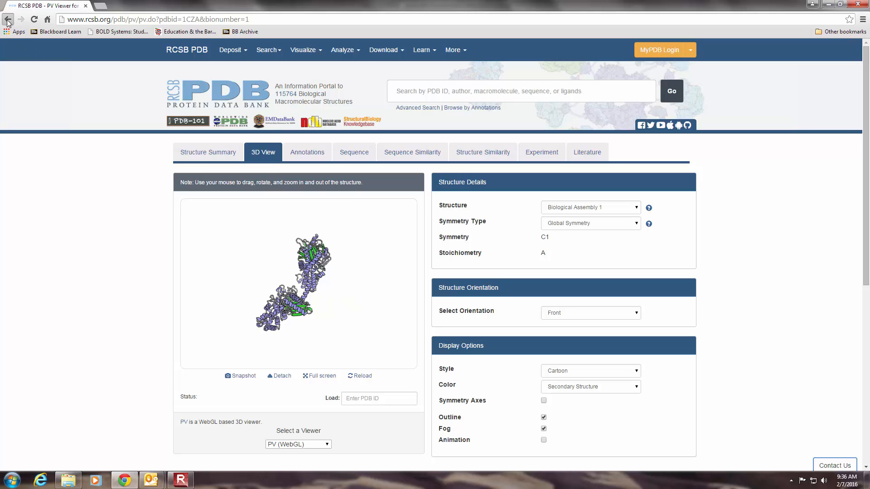
Go back to the P19367 entry and scroll down to its 3D structure database list.
left_click(7, 20)
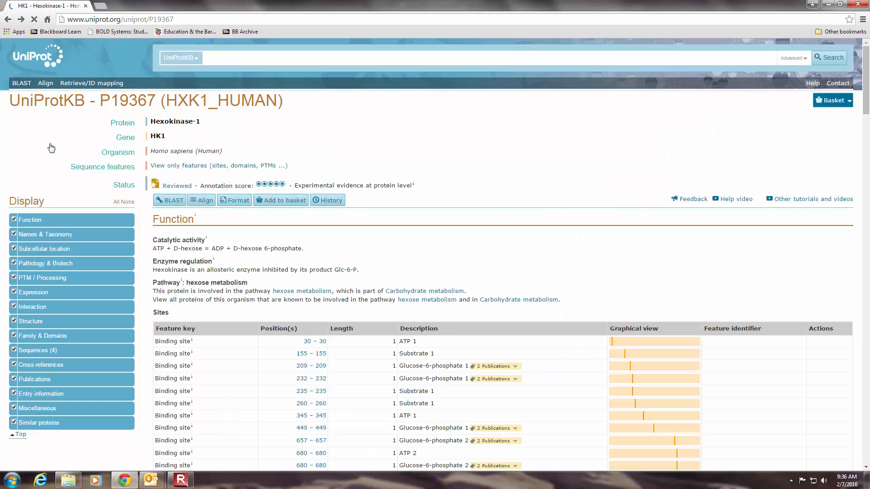
scroll("down", 3)
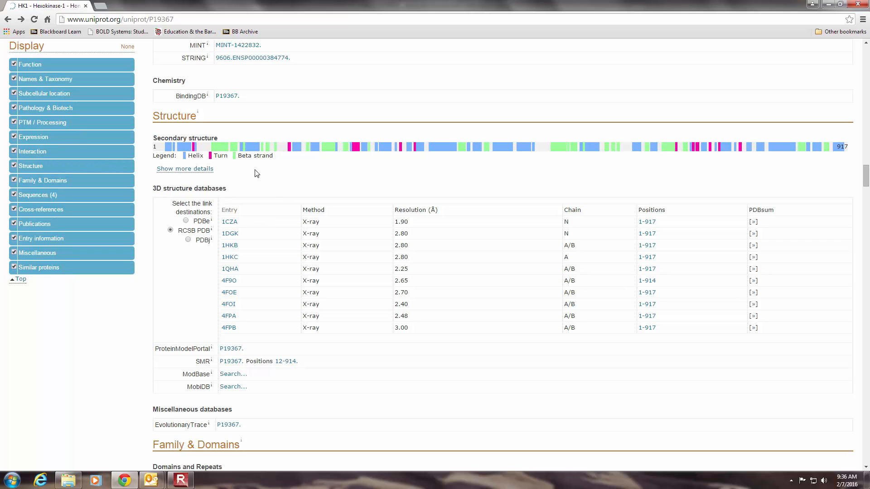
mouse_move(350, 320)
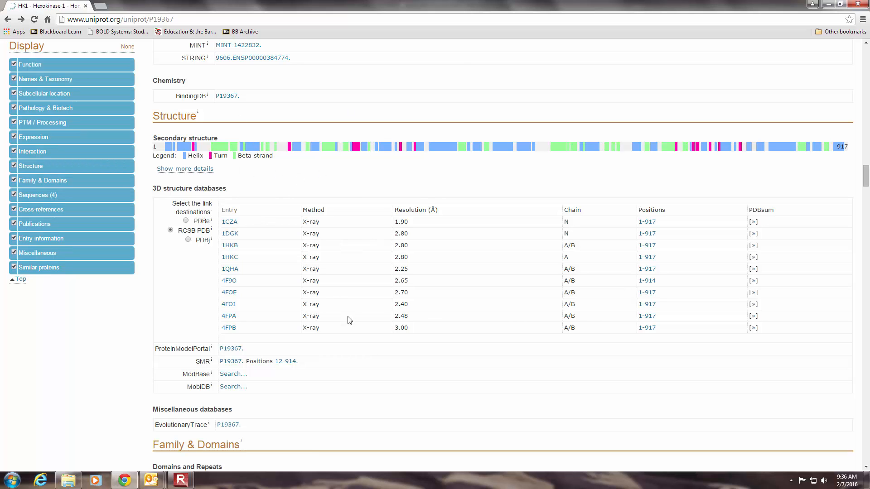
scroll("down", 3)
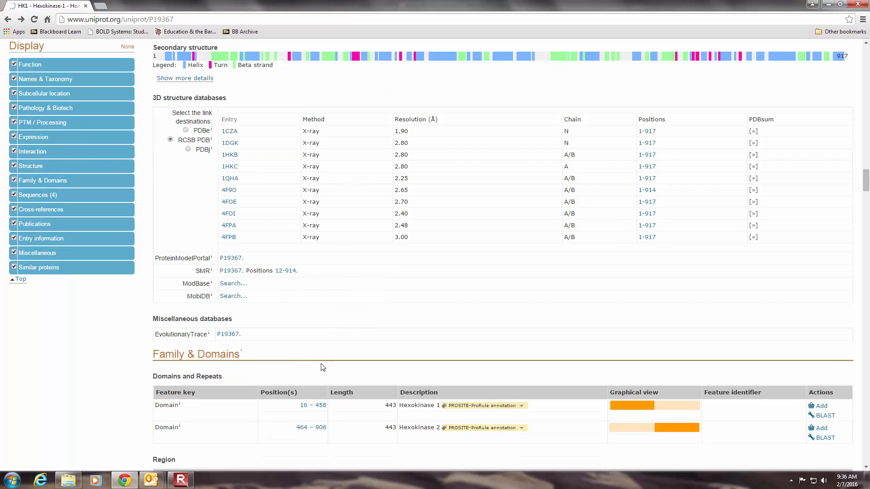